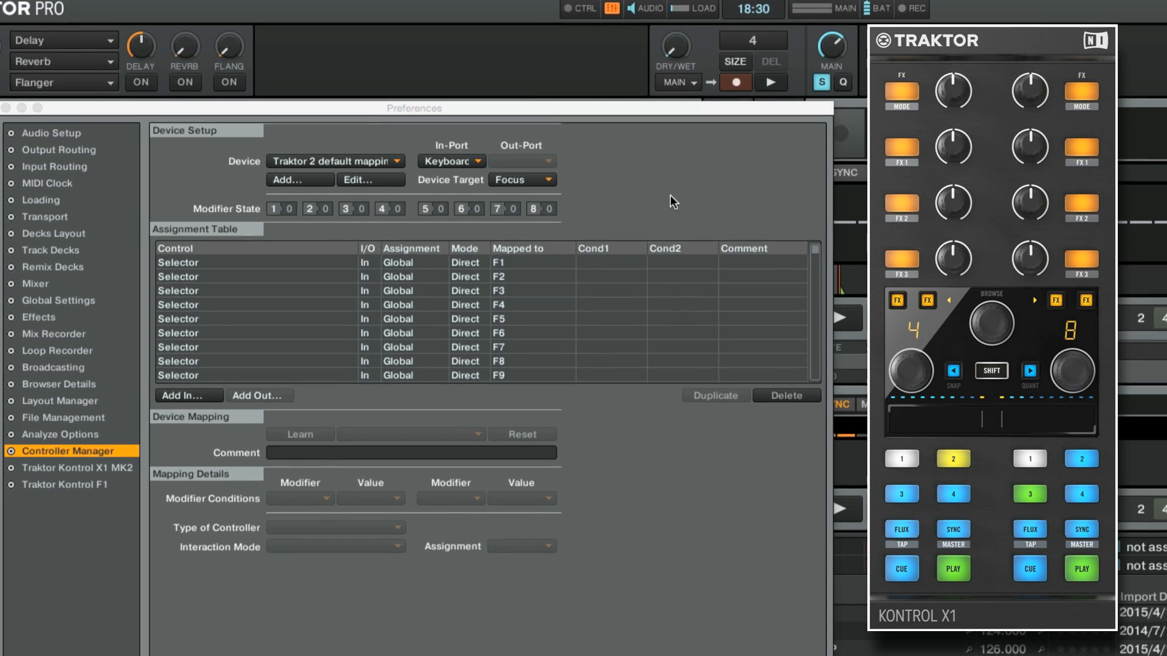
- Select the Traktor.Kontrol X1 MK2.Default device mapping in the Controller Manager
left_click(336, 160)
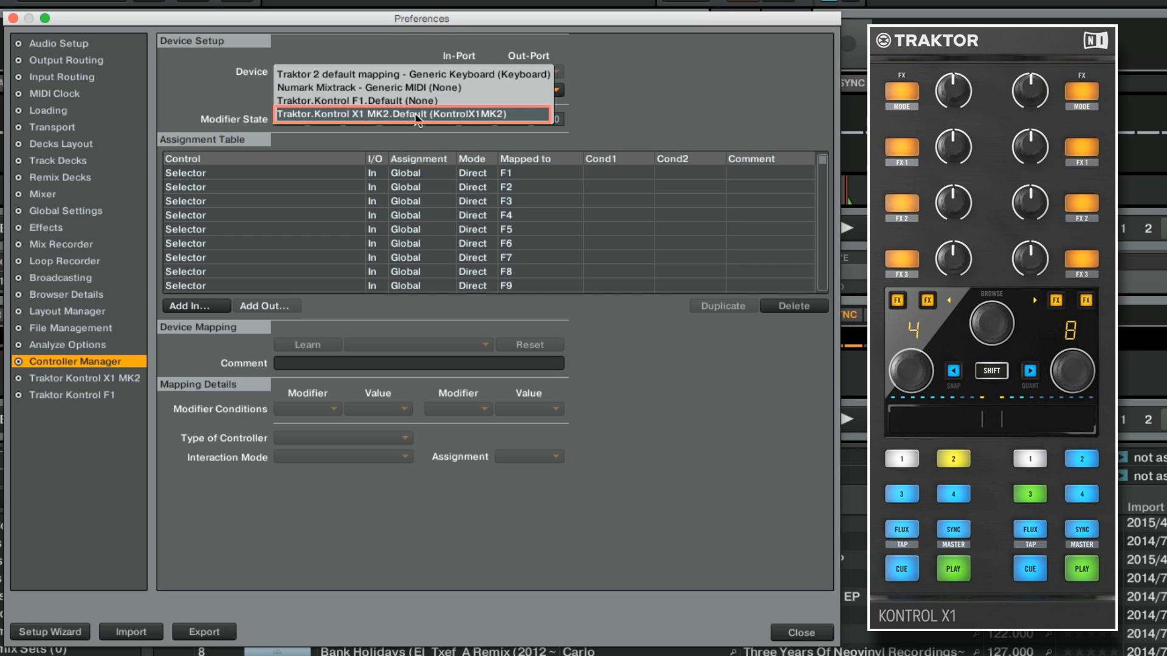
left_click(411, 115)
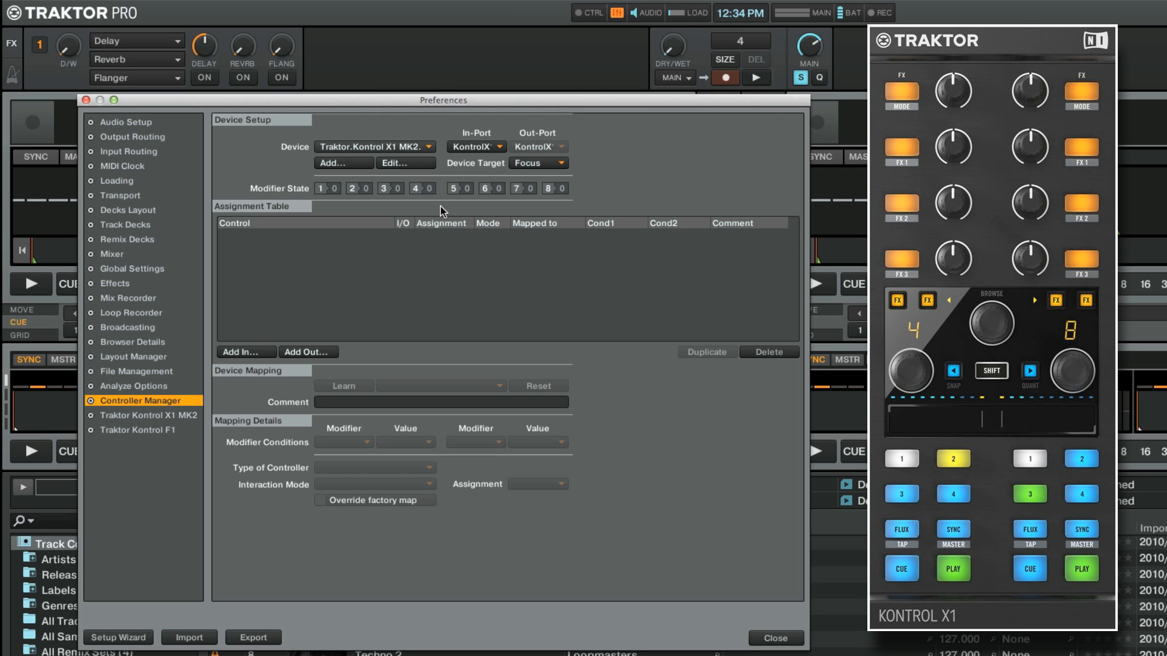
left_click(755, 77)
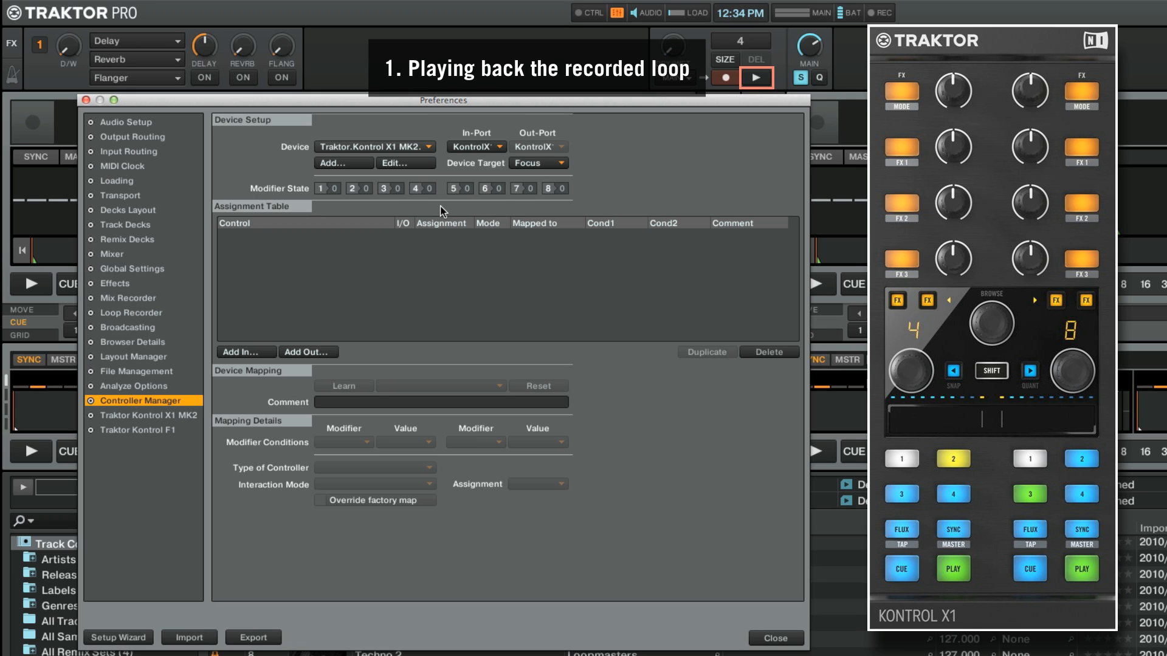
left_click(756, 59)
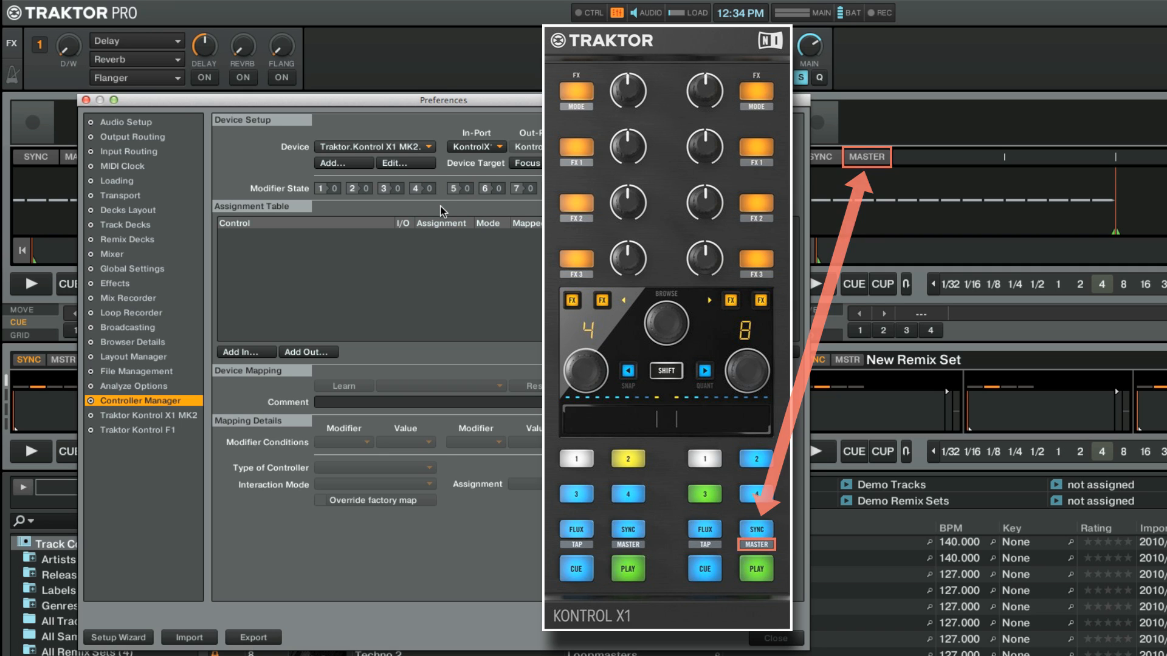
left_click_drag(665, 42, 989, 41)
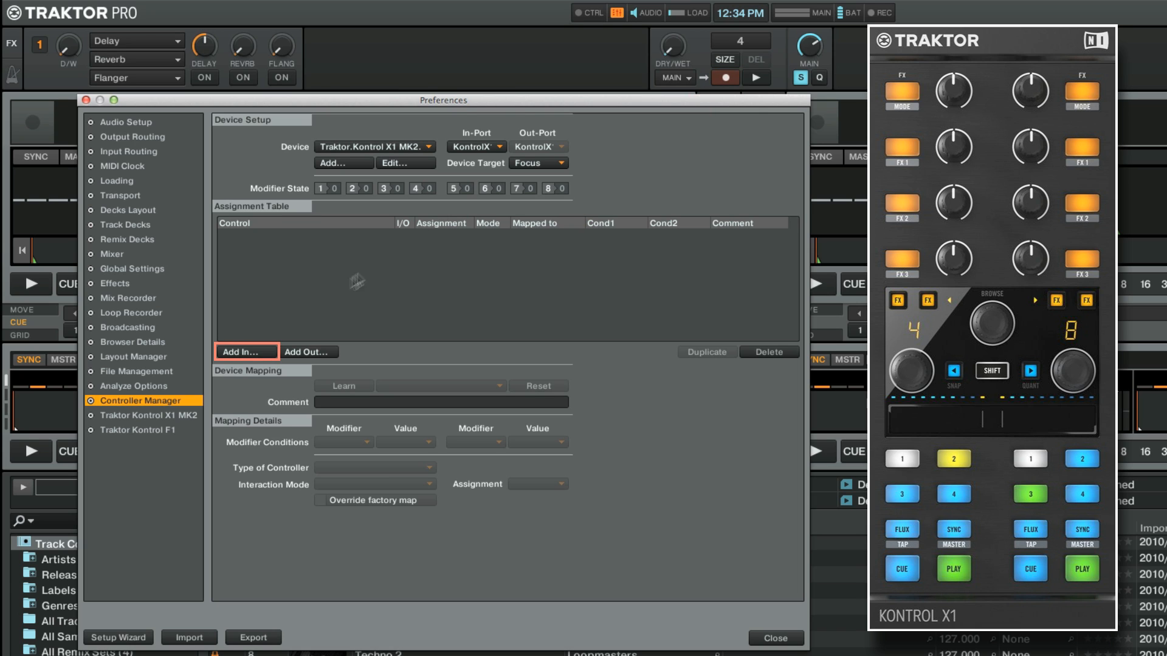
- Add Loop Recorder Record, learn the left Sync button, set Toggle mode and override the factory map
left_click(245, 352)
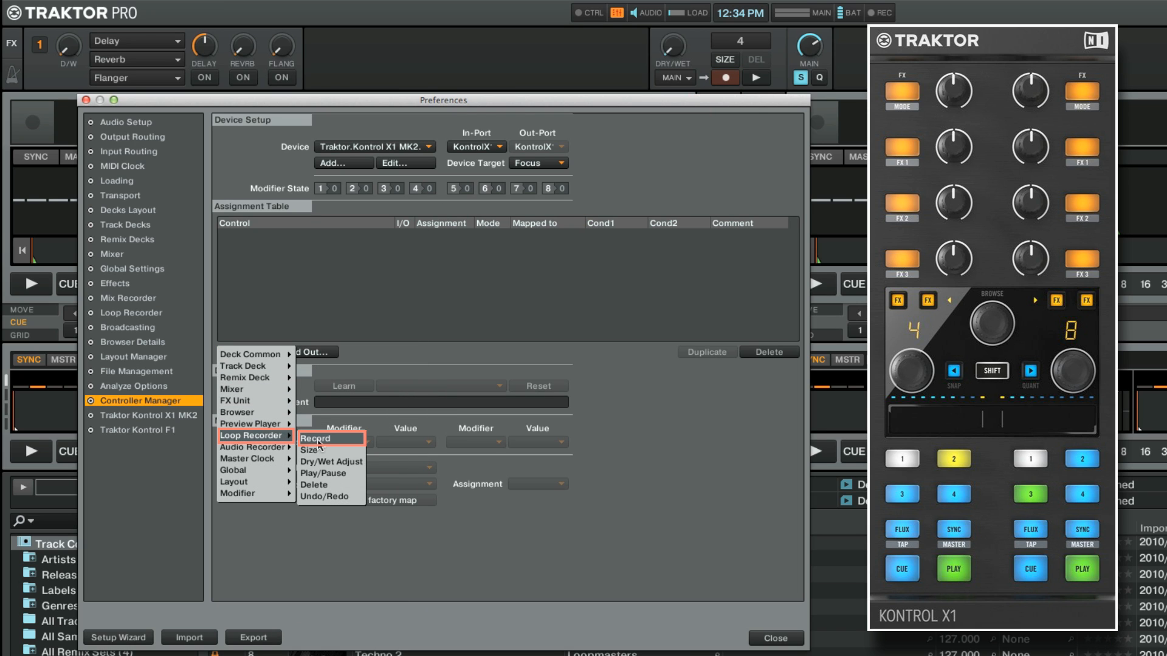
left_click(314, 438)
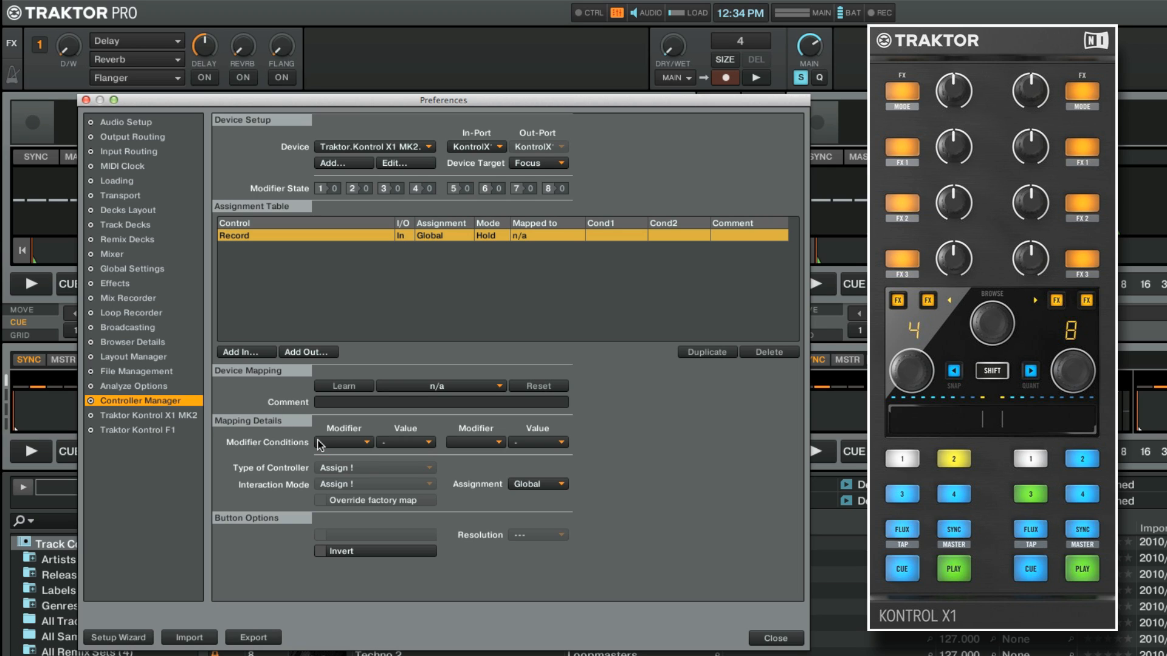
left_click(343, 387)
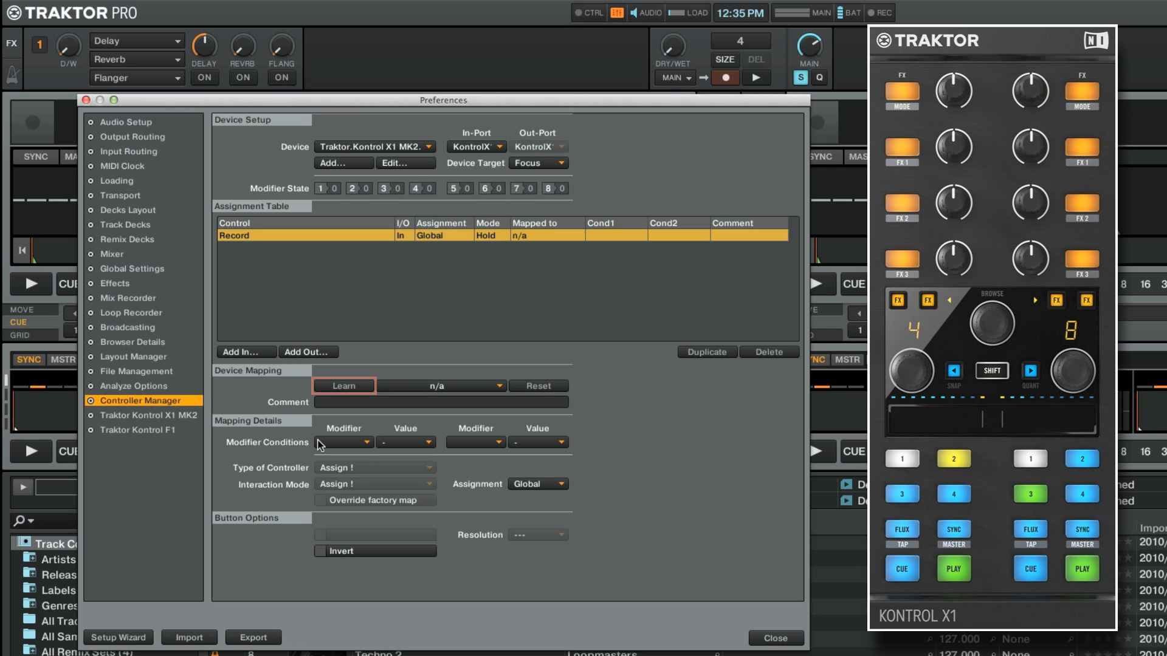
left_click(343, 387)
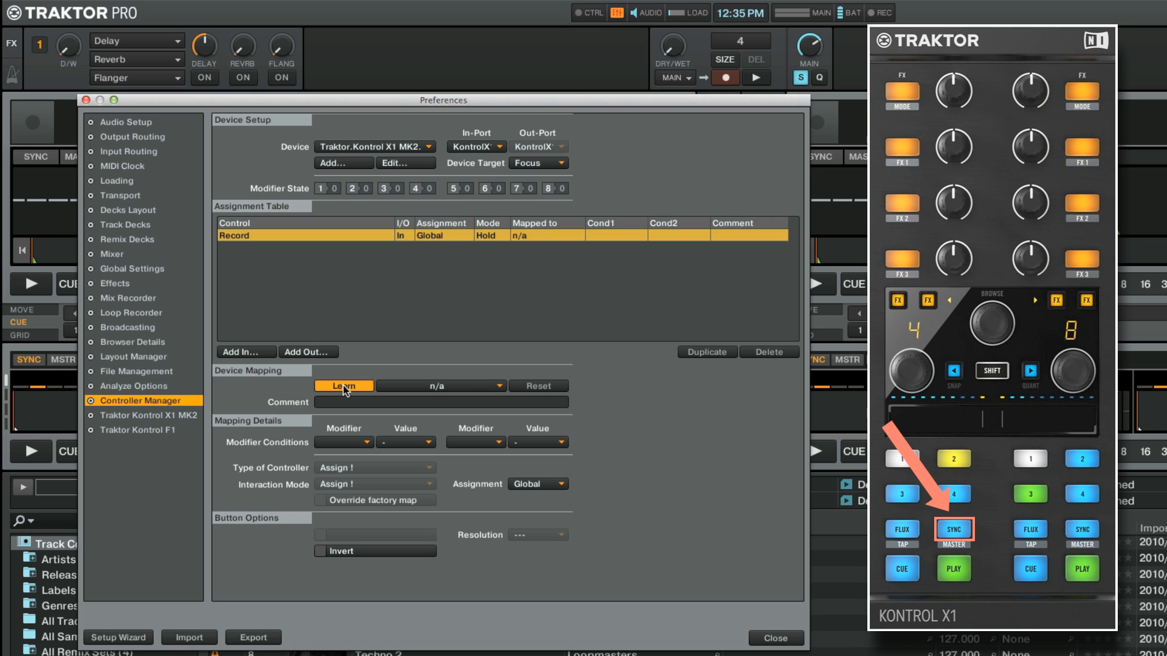
left_click(953, 534)
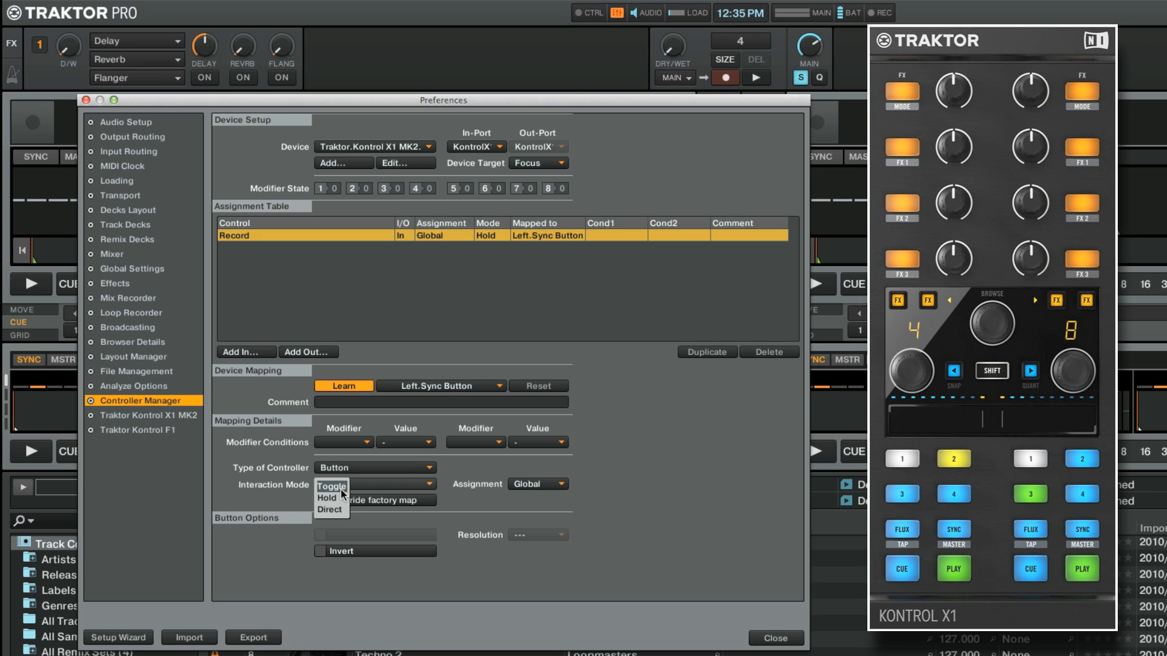
left_click(329, 487)
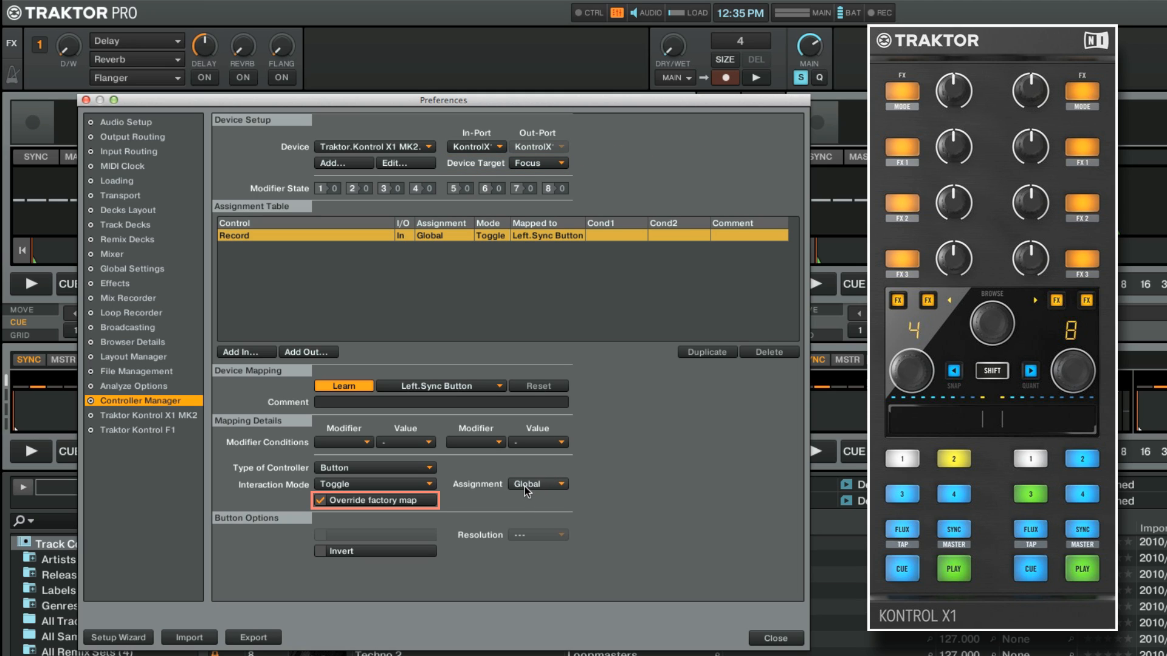
left_click(320, 501)
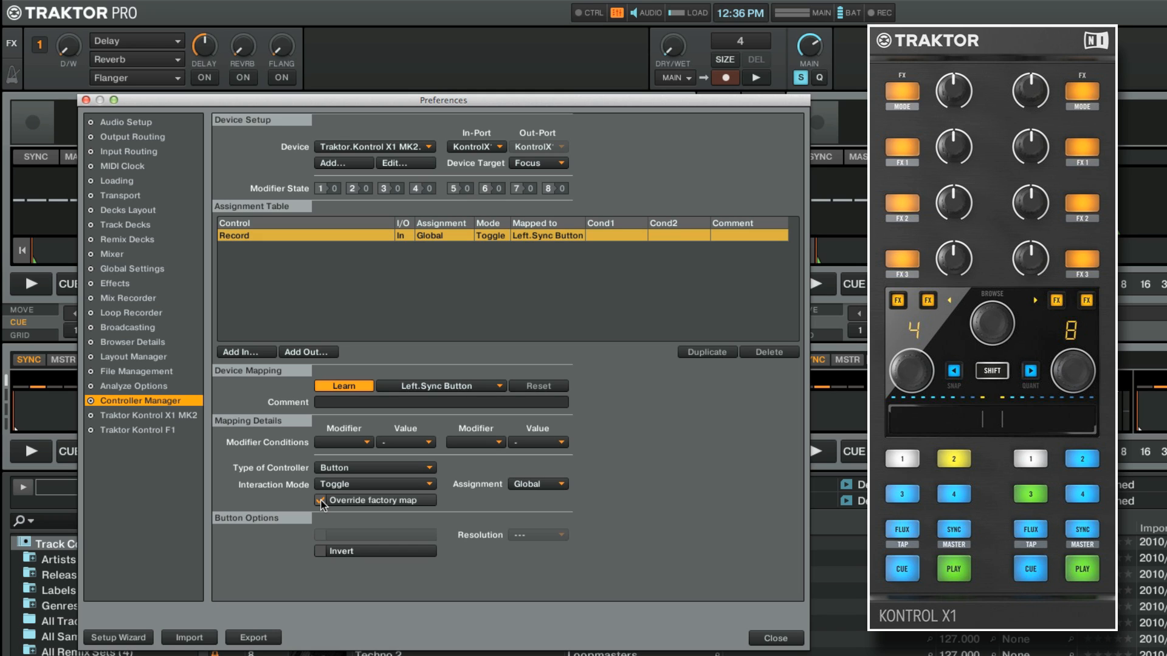
- Add Loop Recorder Play/Pause on the right Sync button in Toggle mode
left_click(319, 500)
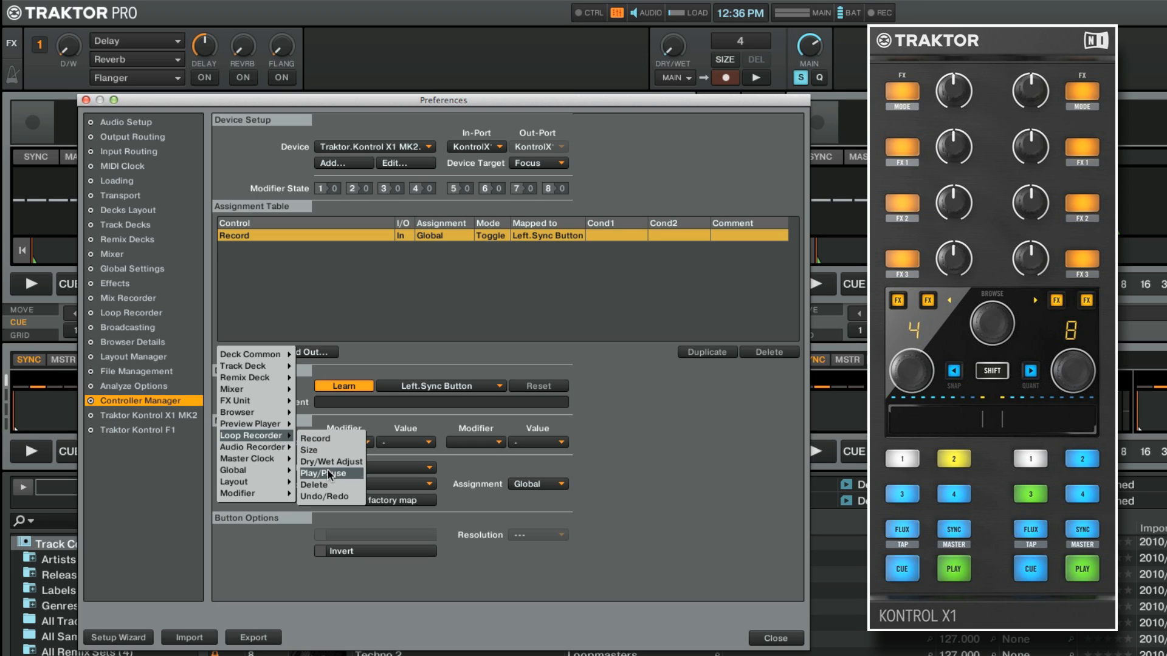
left_click(326, 469)
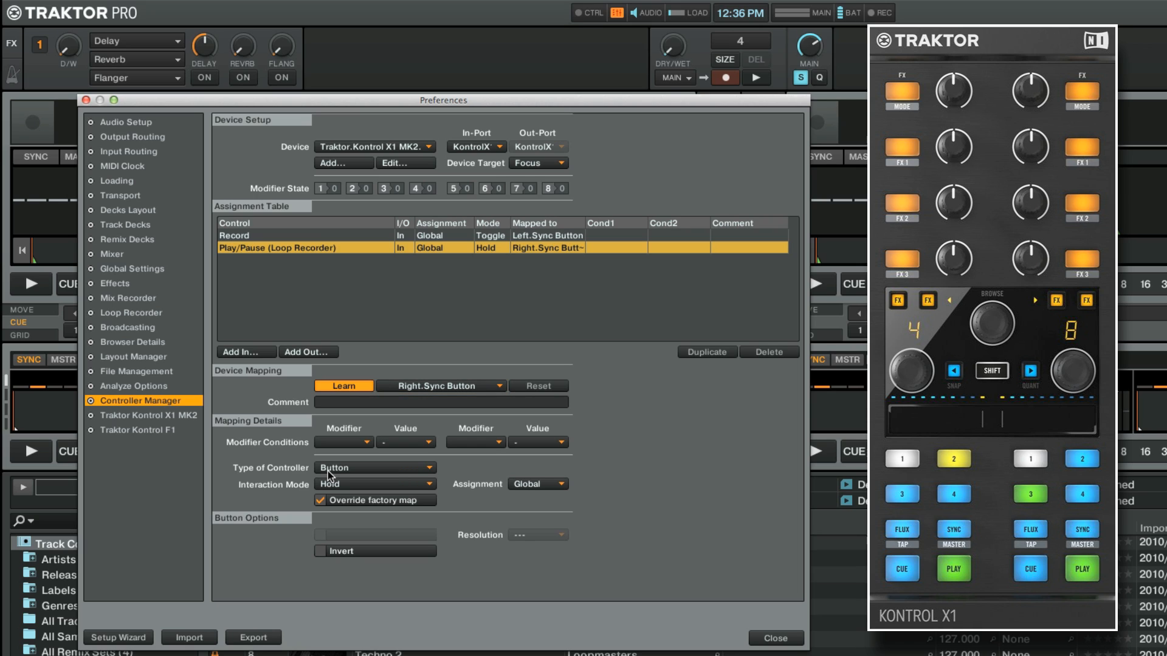
left_click(374, 483)
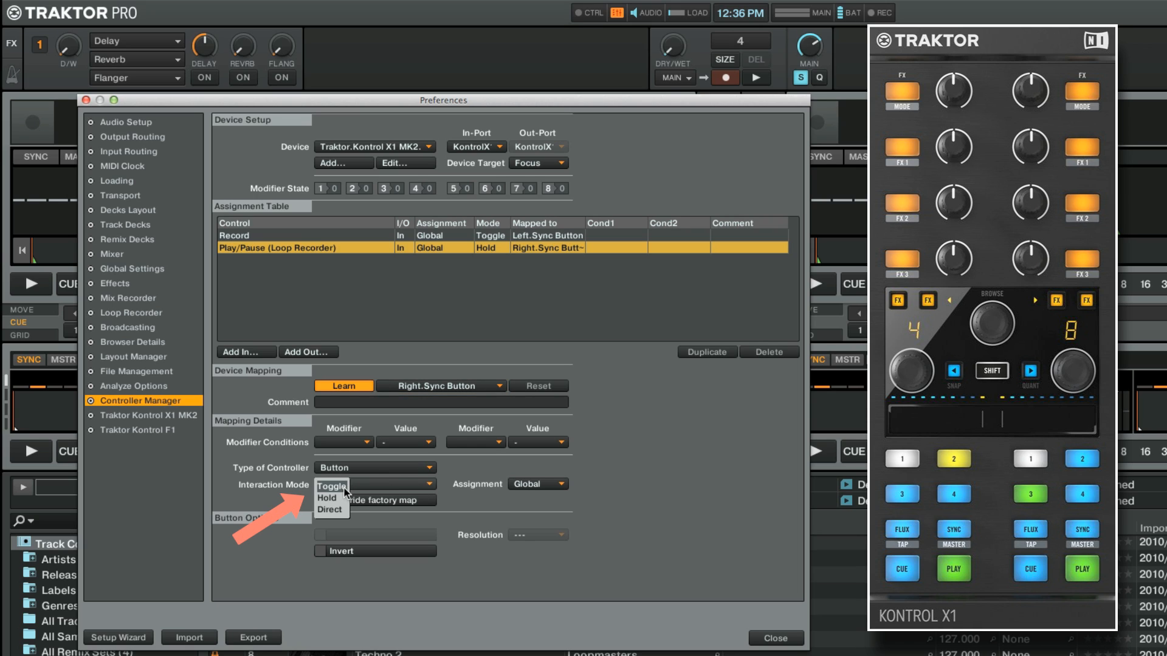
left_click(328, 485)
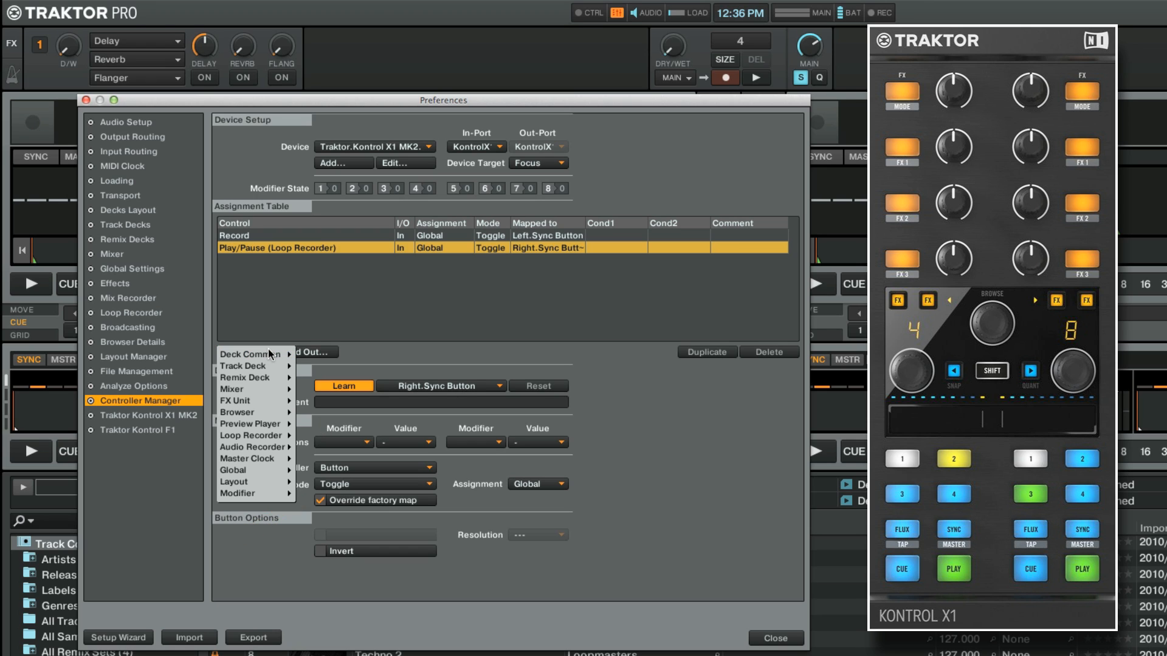
mouse_move(251, 435)
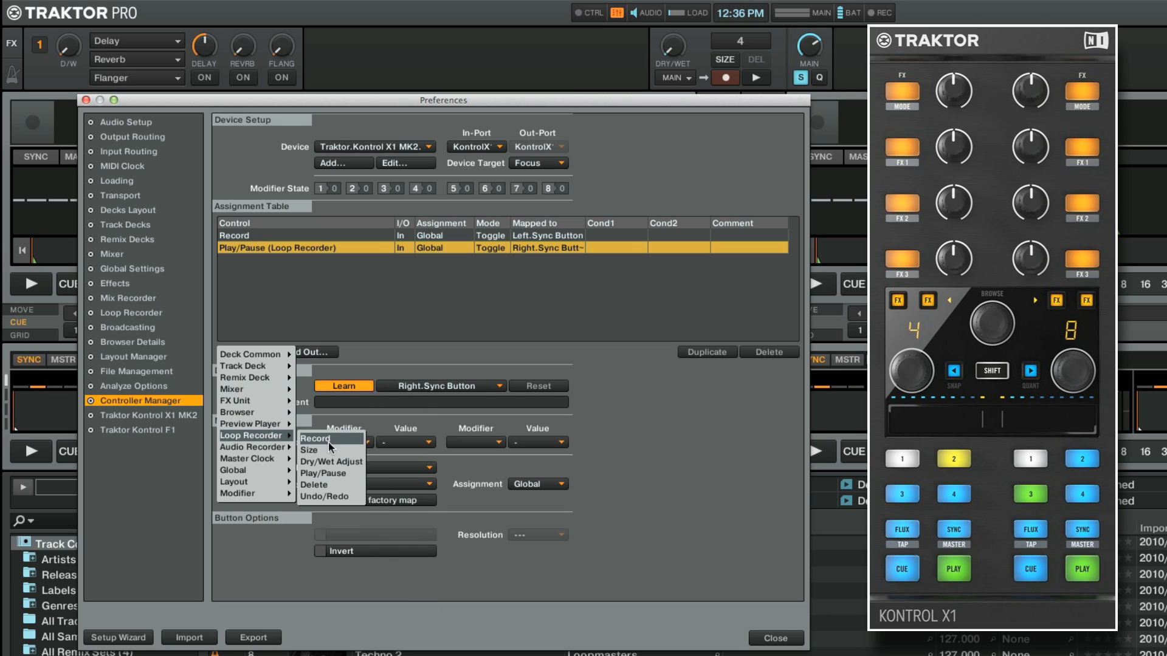
- Add Loop Recorder Size on the left Sync button in Inc mode
left_click(310, 450)
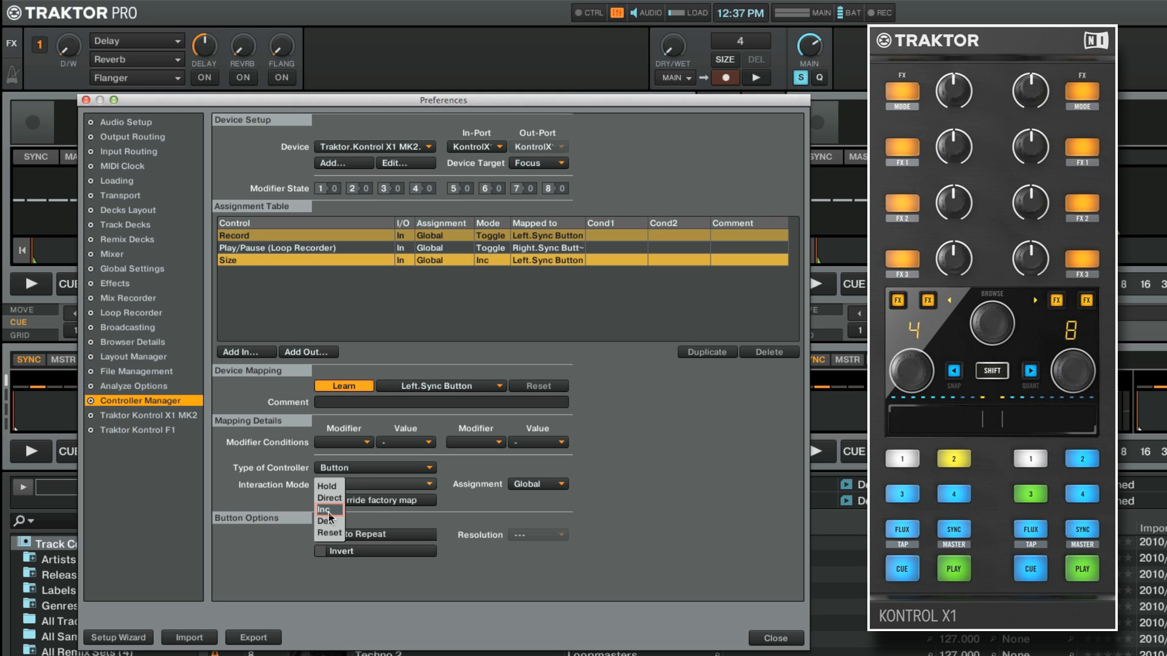
left_click(324, 509)
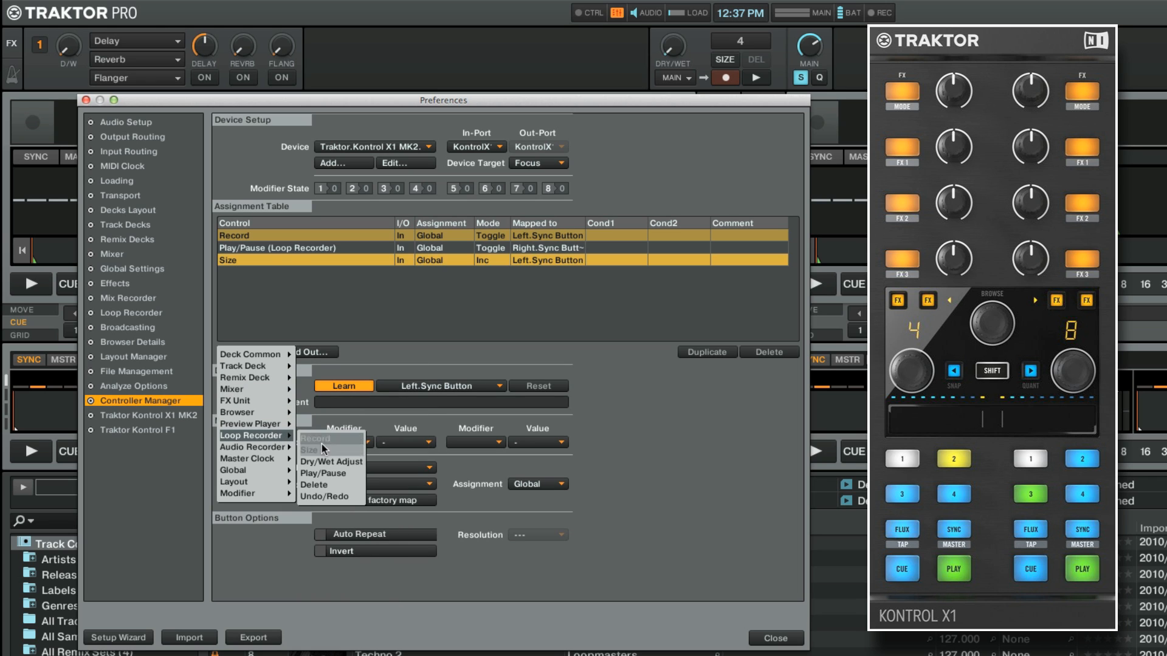
- Add Loop Recorder Delete on the right Sync button in Trigger mode
left_click(315, 483)
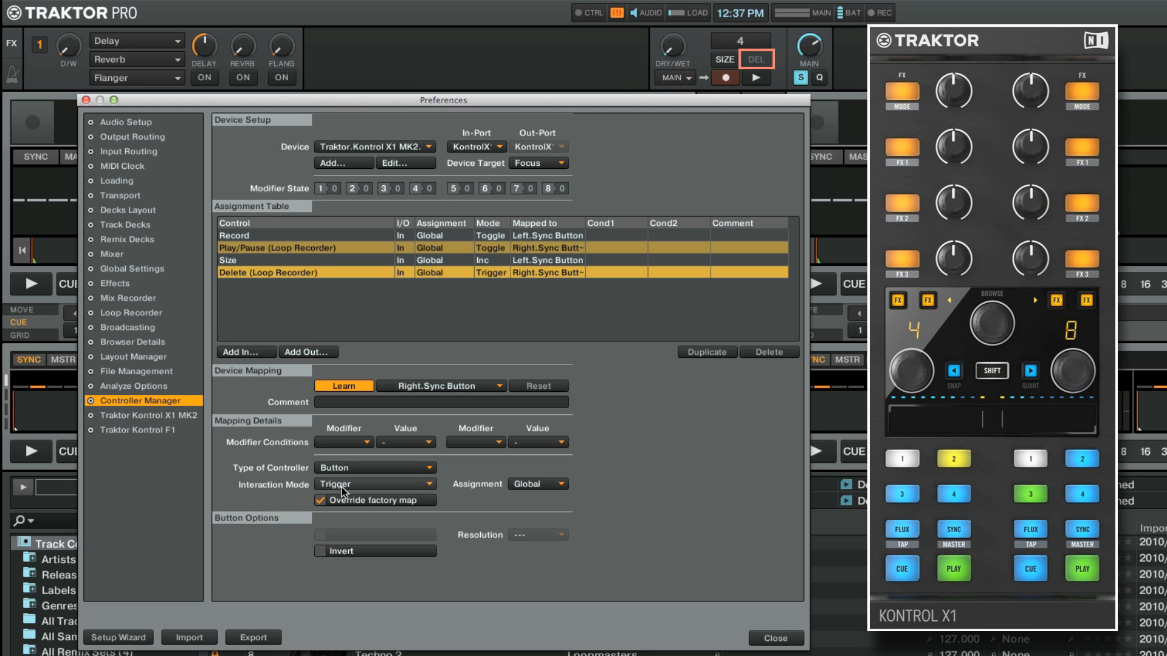
left_click(766, 58)
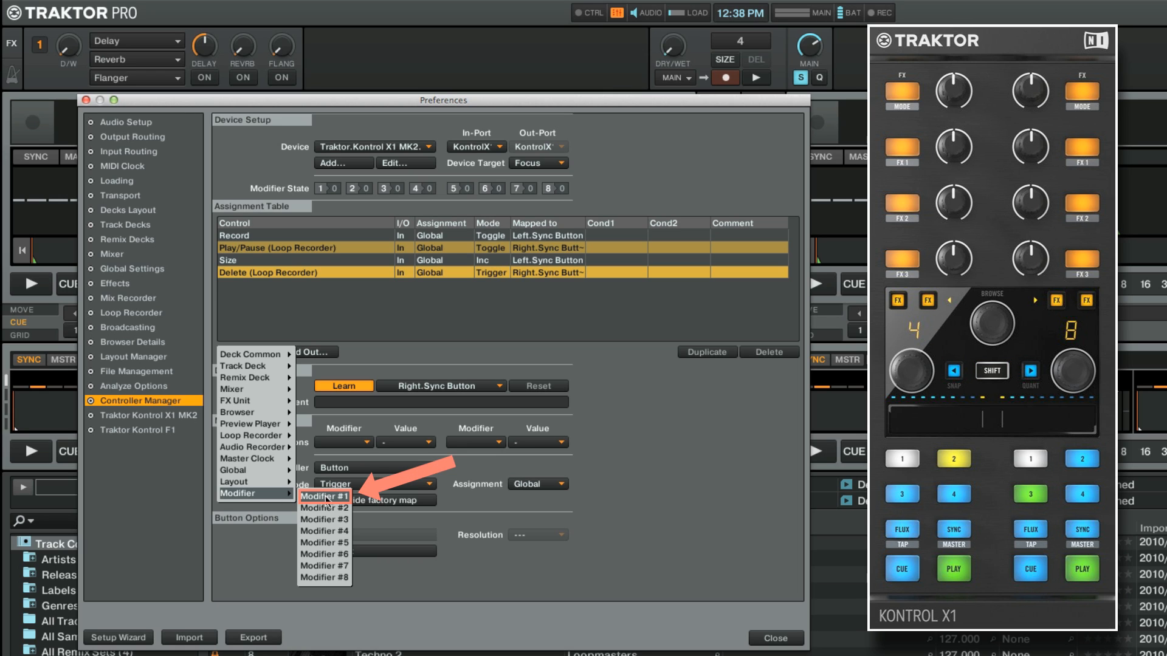
- Add Modifier #1 on the Shift button, stop learning, and leave the factory map not overridden
left_click(323, 497)
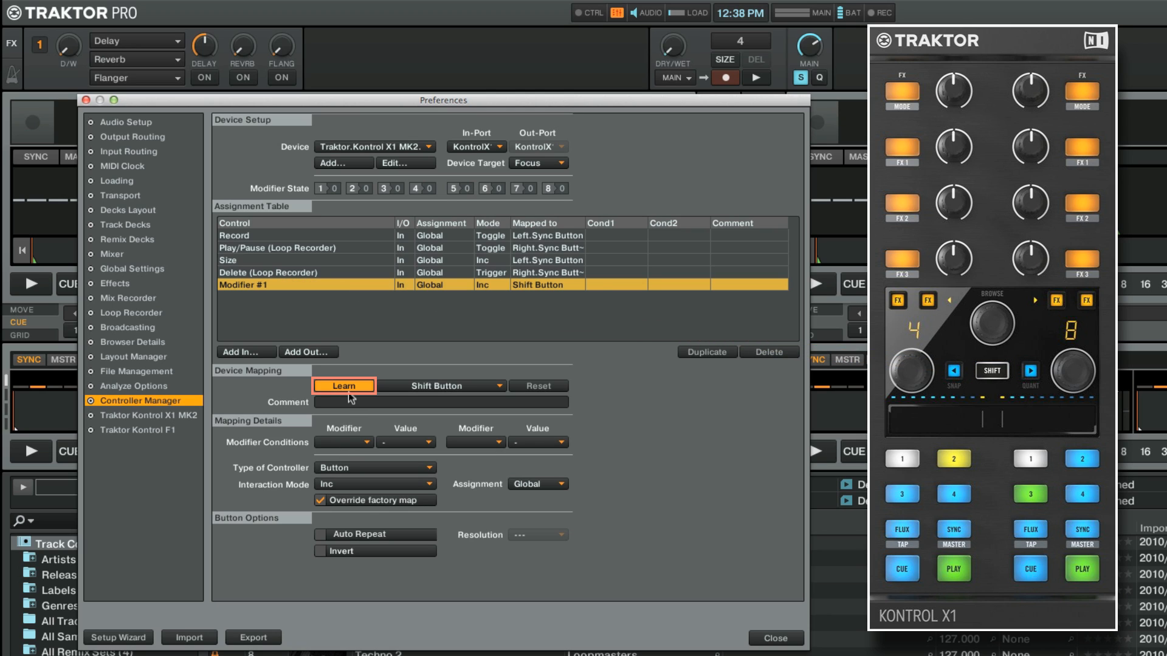
left_click(343, 386)
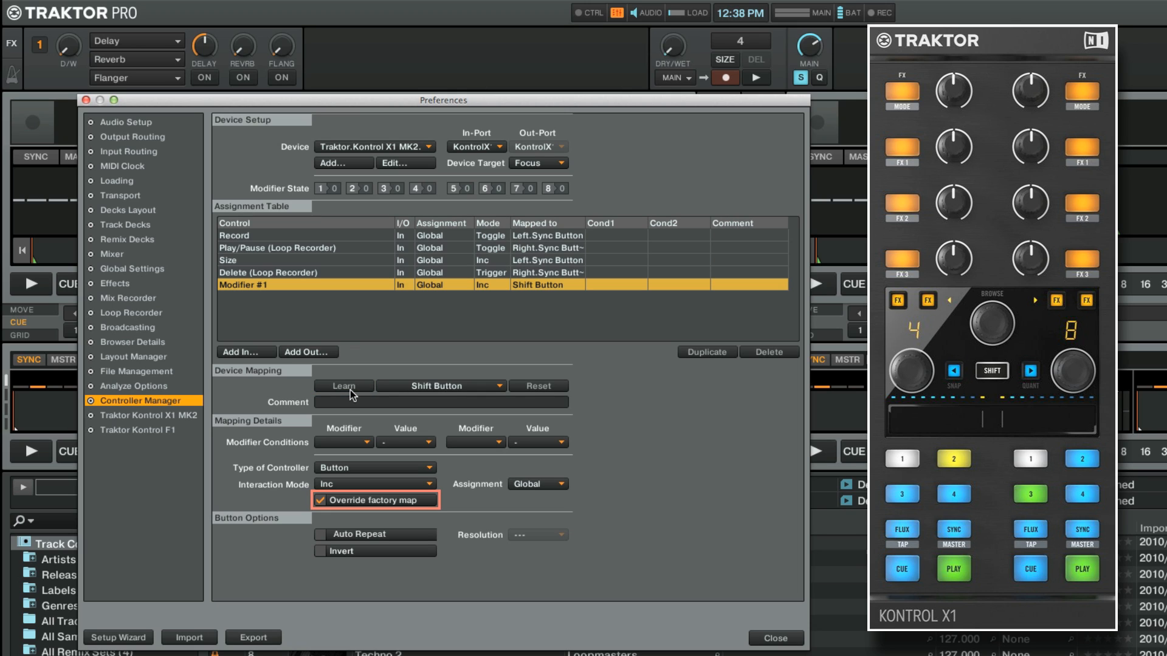
left_click(321, 501)
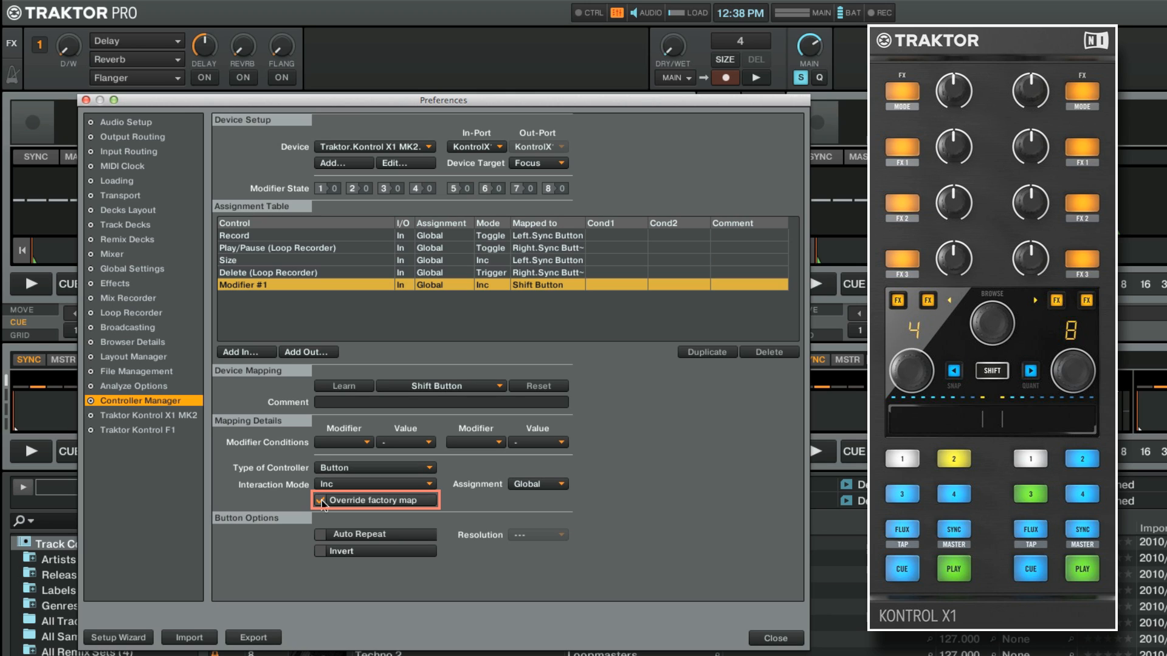
left_click(321, 501)
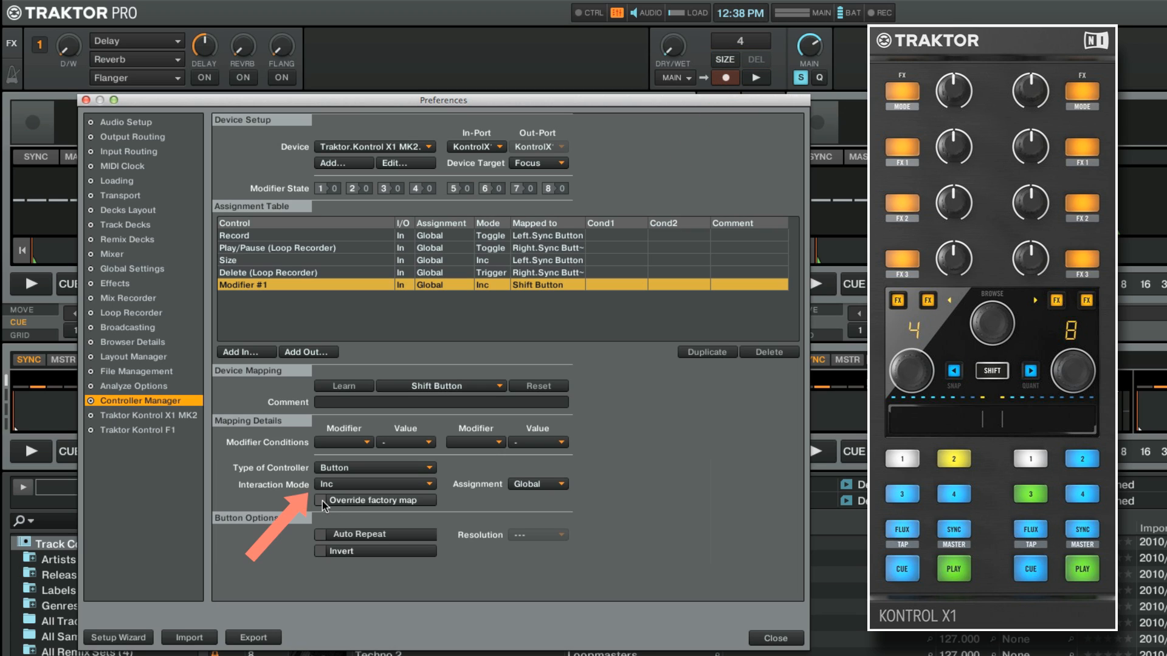
- Set Modifier #1 to Hold interaction mode with Set to value 1
left_click(374, 484)
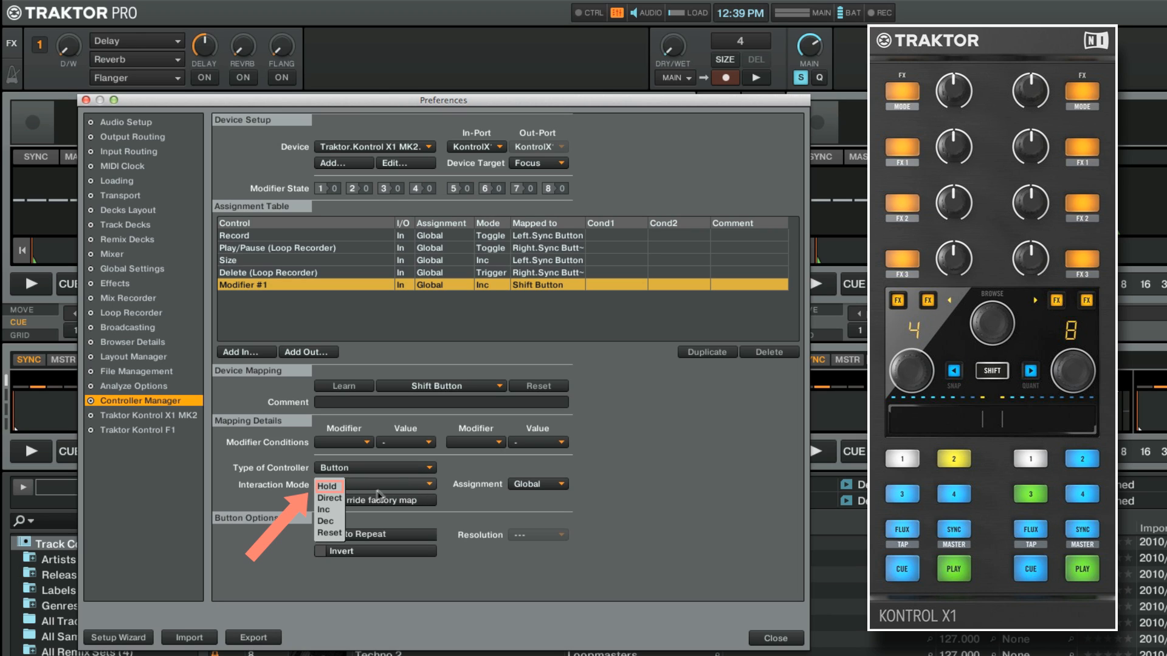
left_click(327, 486)
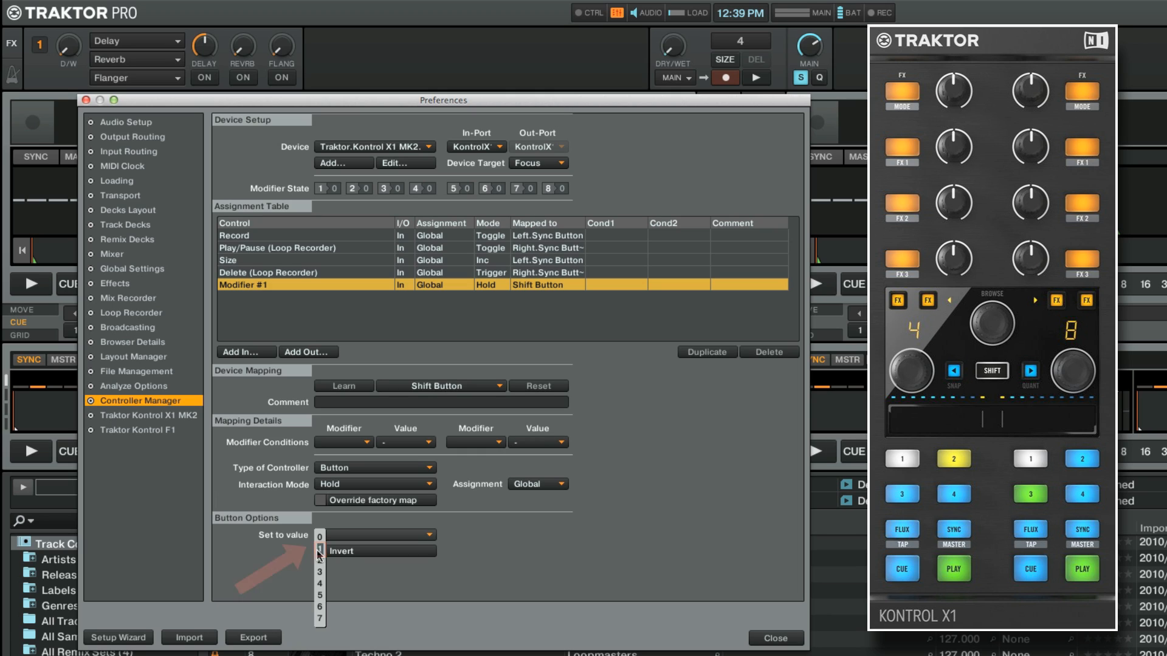
left_click(320, 552)
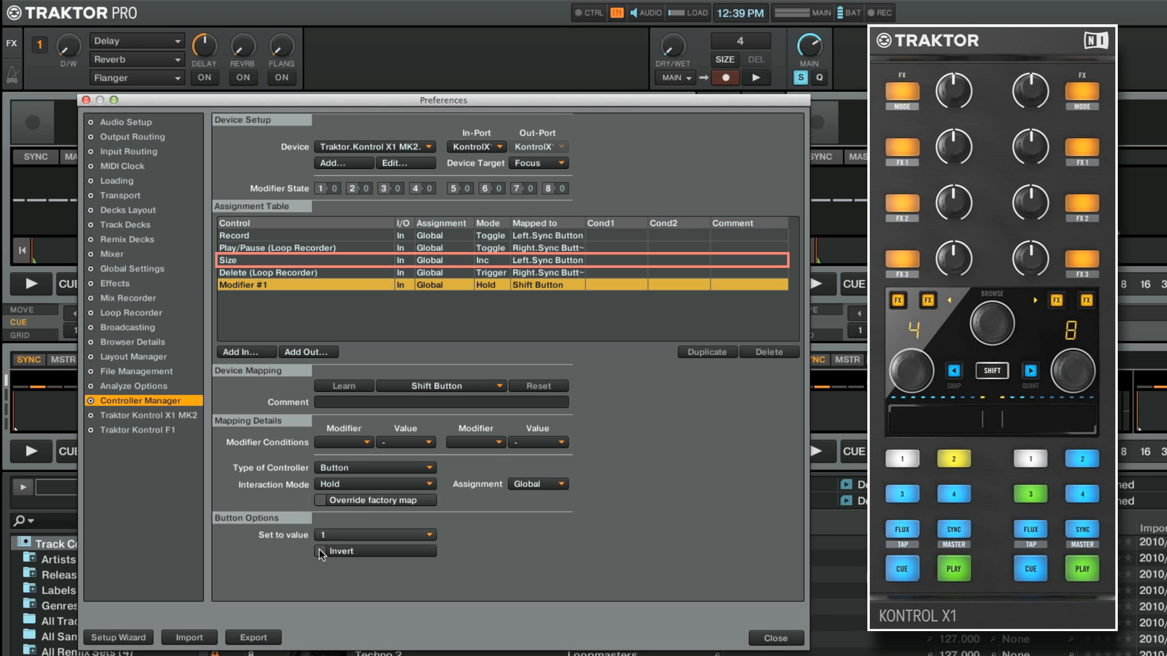
- Give the Size and Delete mappings the modifier condition M1 = 1
left_click(235, 260)
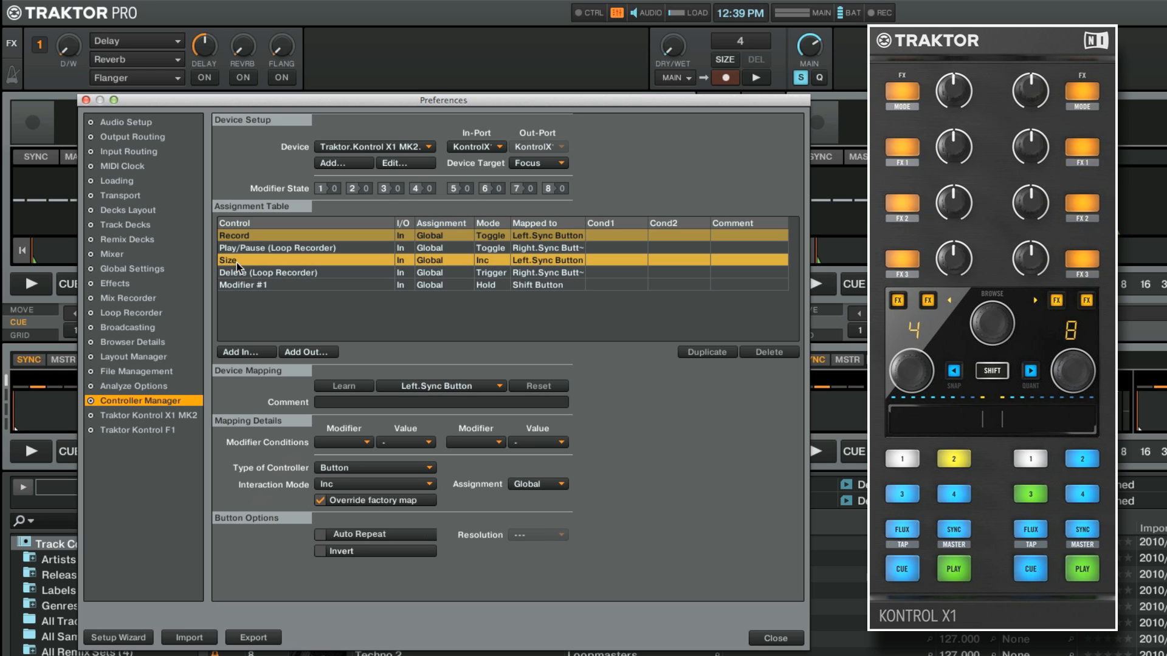
left_click(344, 442)
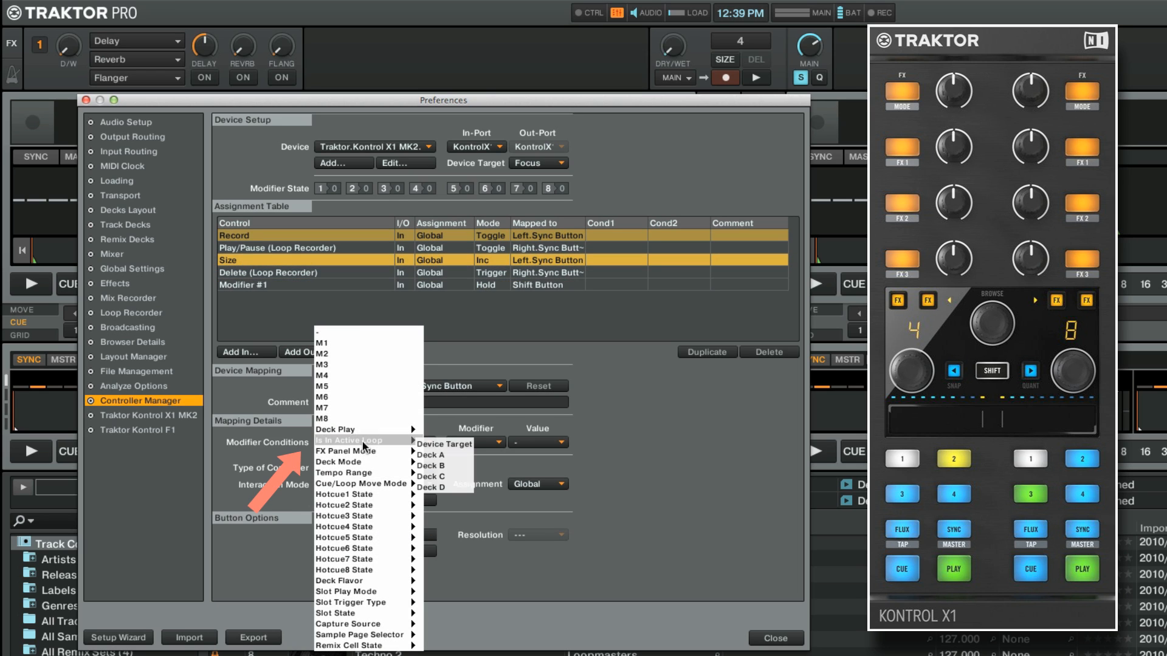
mouse_move(347, 342)
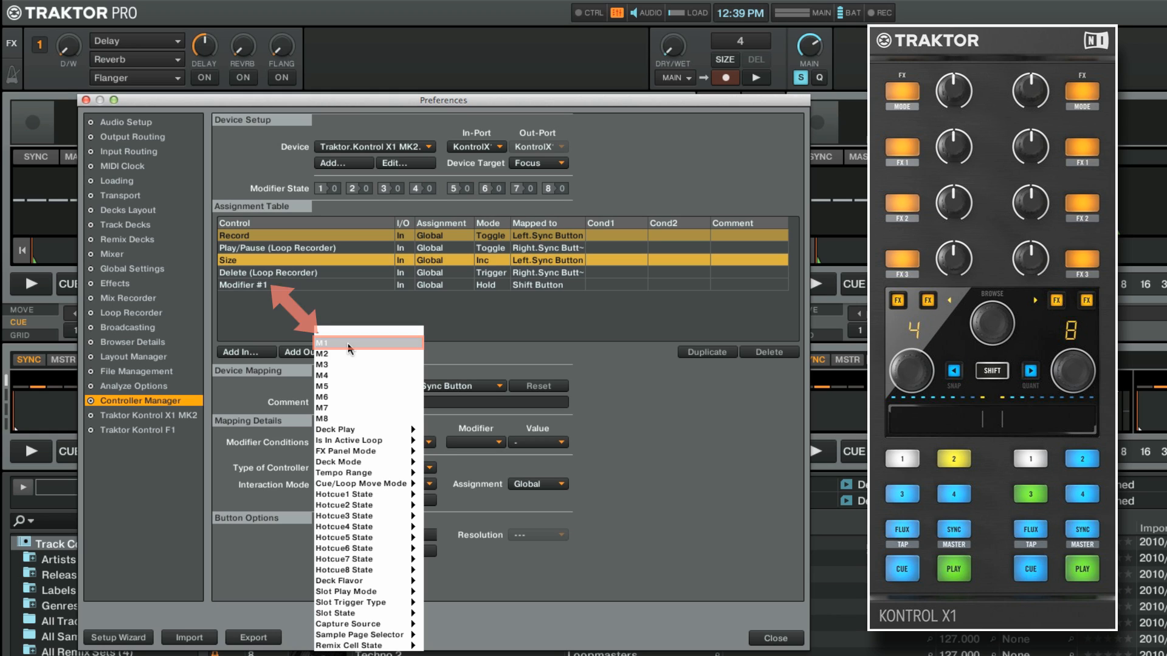
left_click(322, 342)
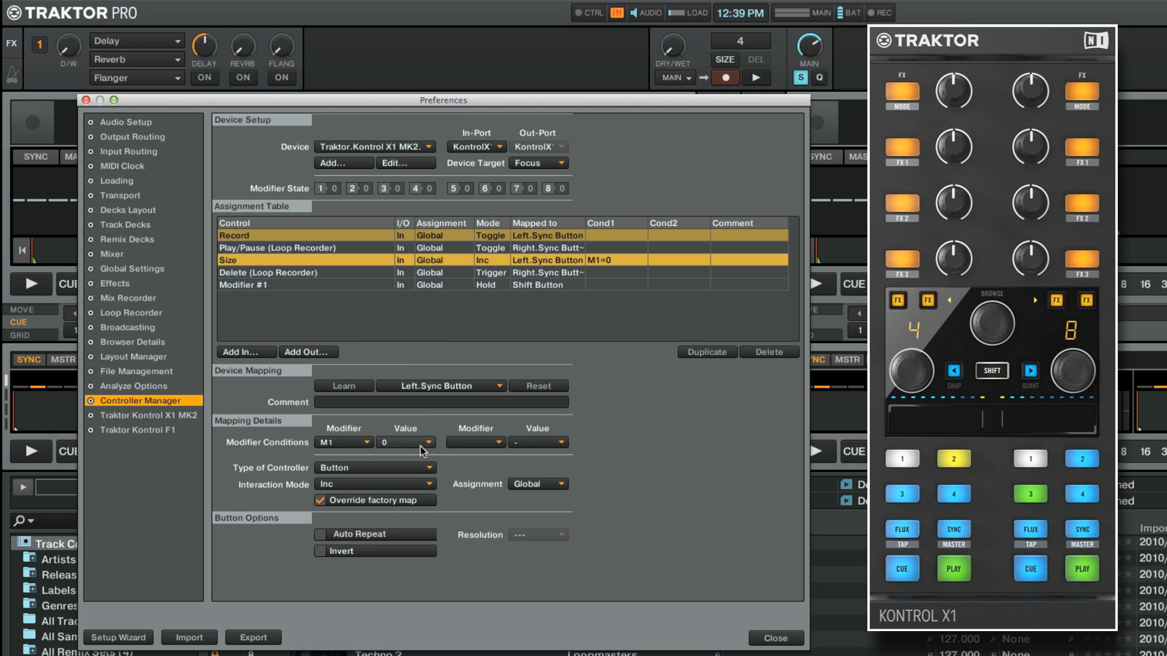
left_click(436, 443)
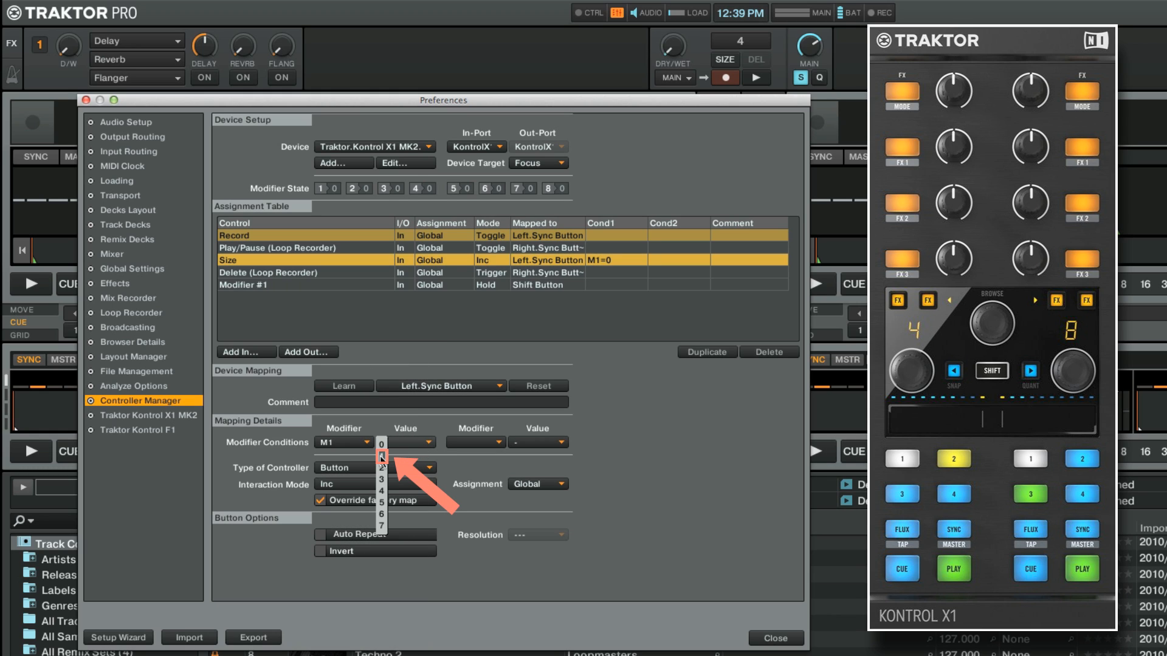
left_click(383, 455)
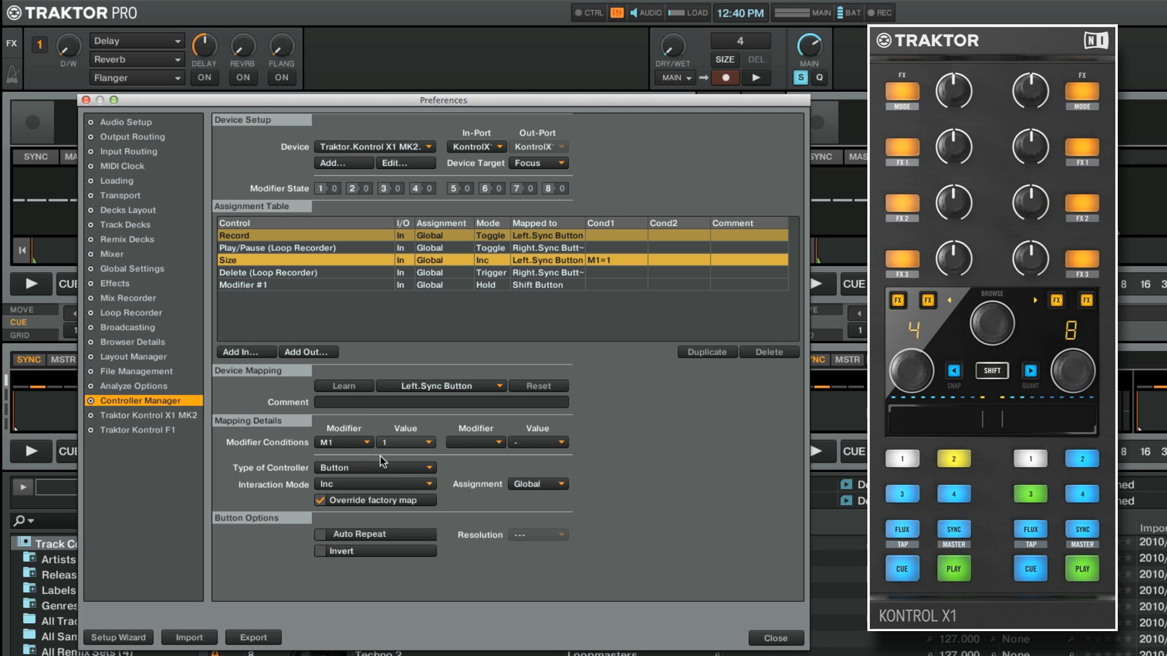
left_click(276, 272)
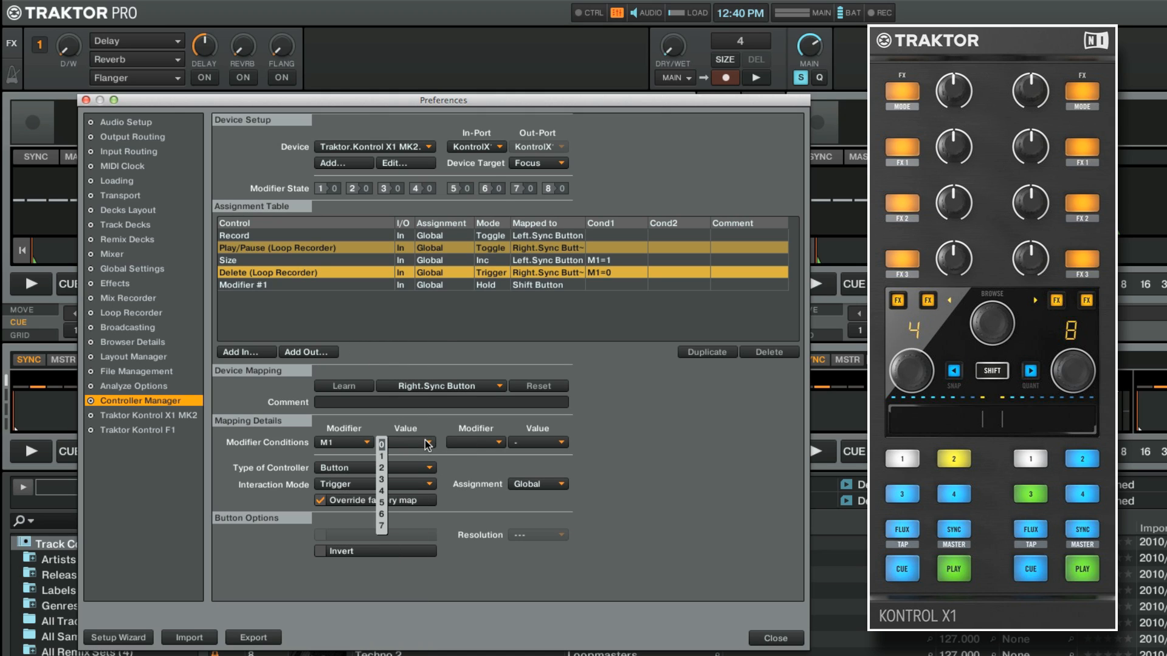
left_click(378, 456)
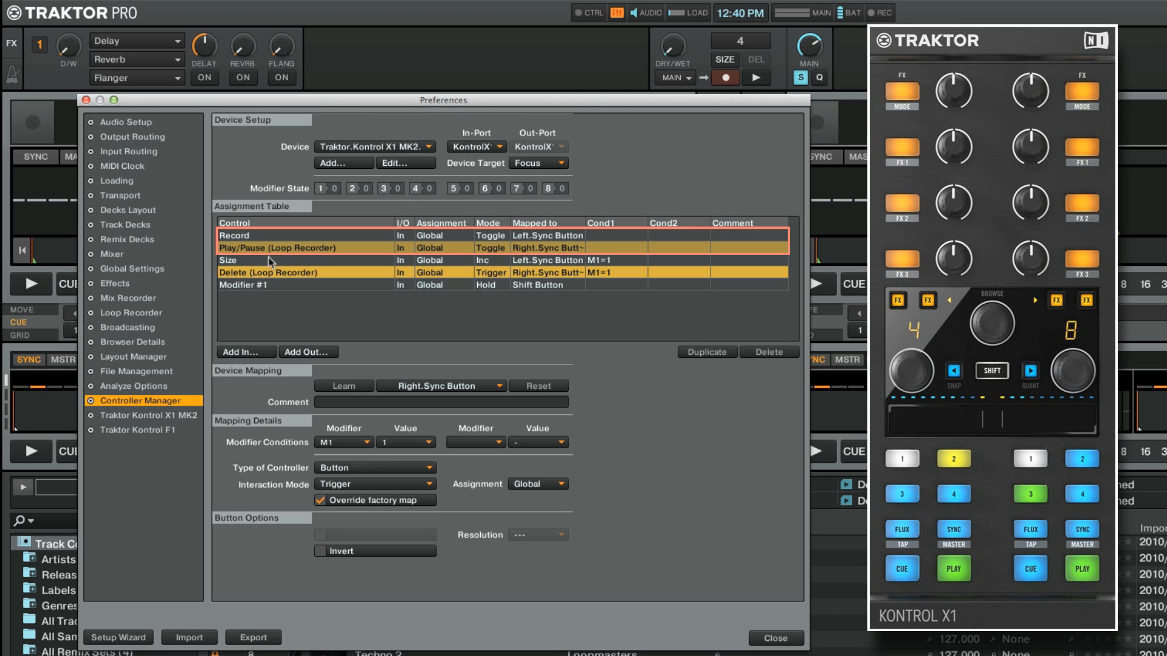
left_click(255, 236)
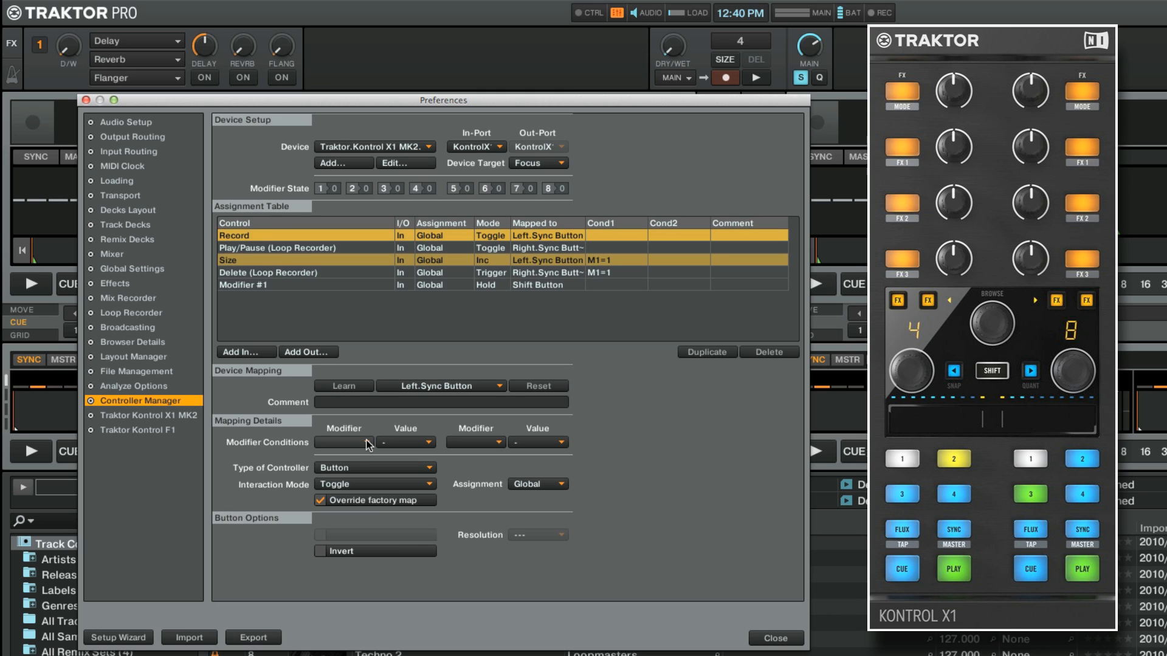
- Give the Record and Play/Pause mappings the modifier condition M1 = 0
left_click(343, 443)
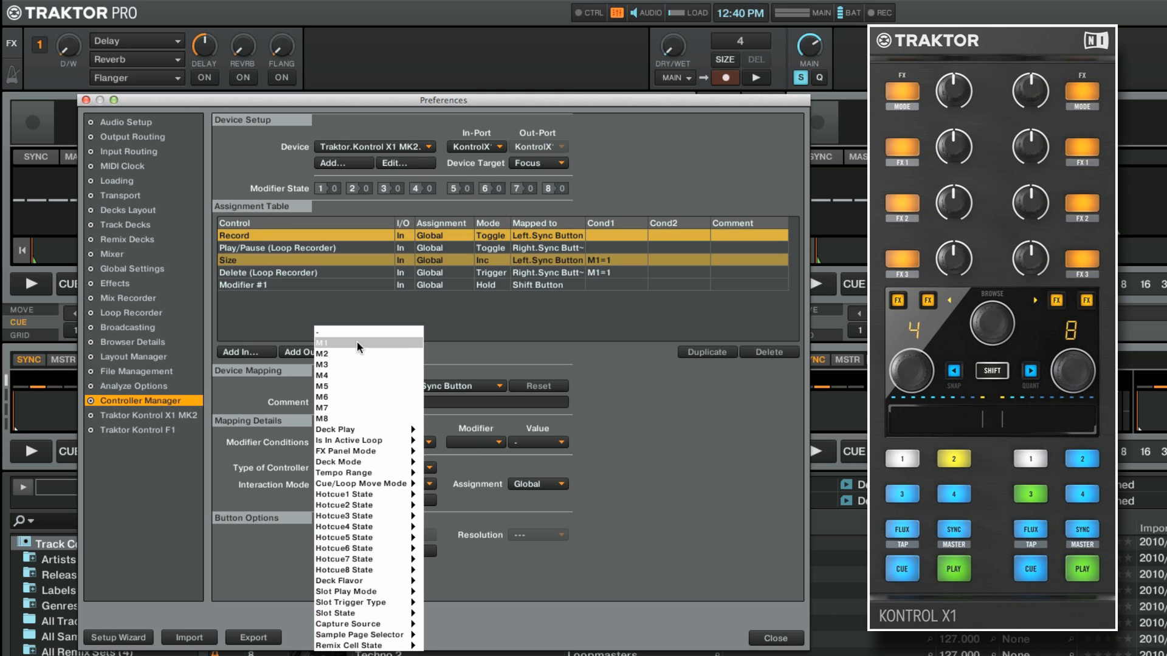
left_click(322, 342)
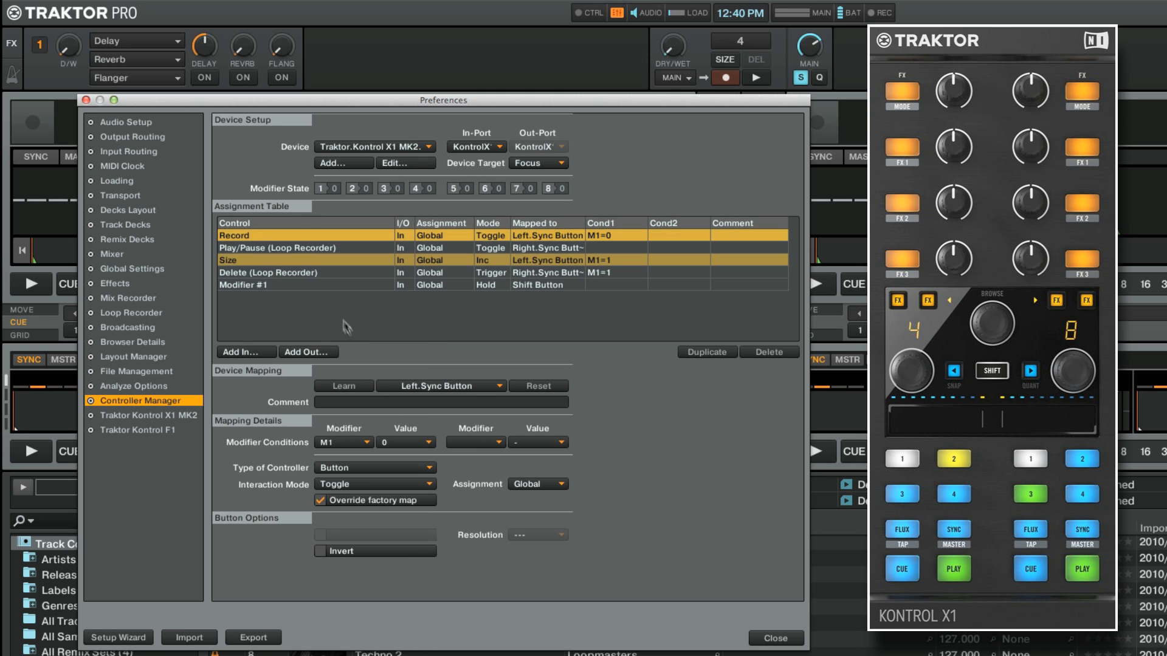
left_click(277, 248)
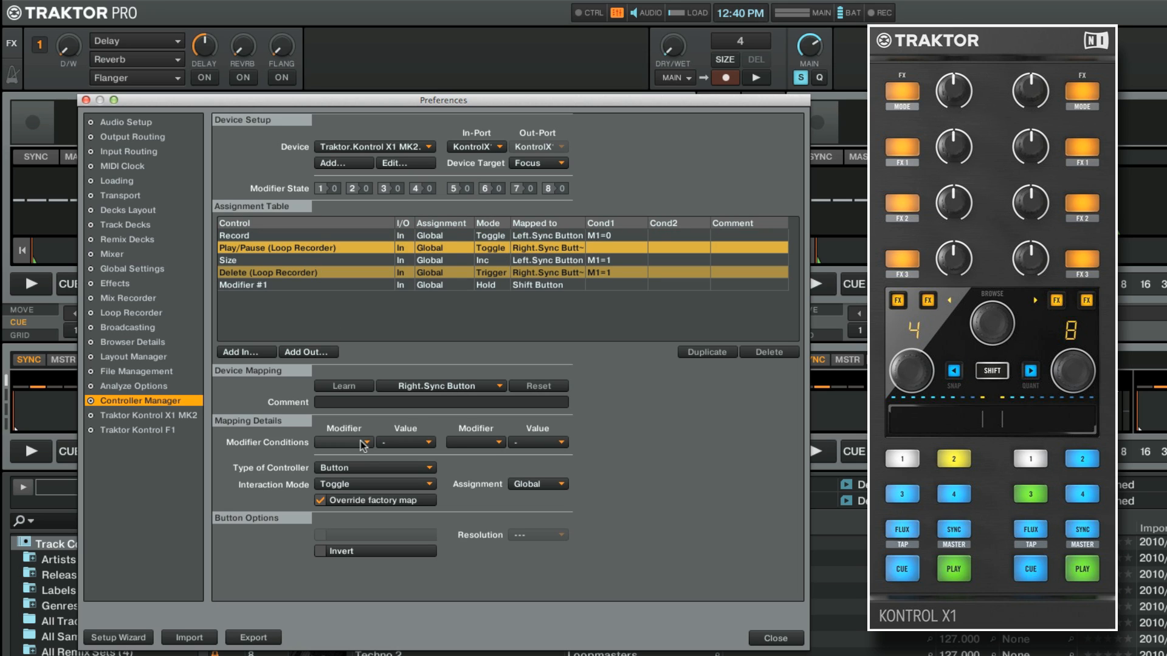
left_click(343, 443)
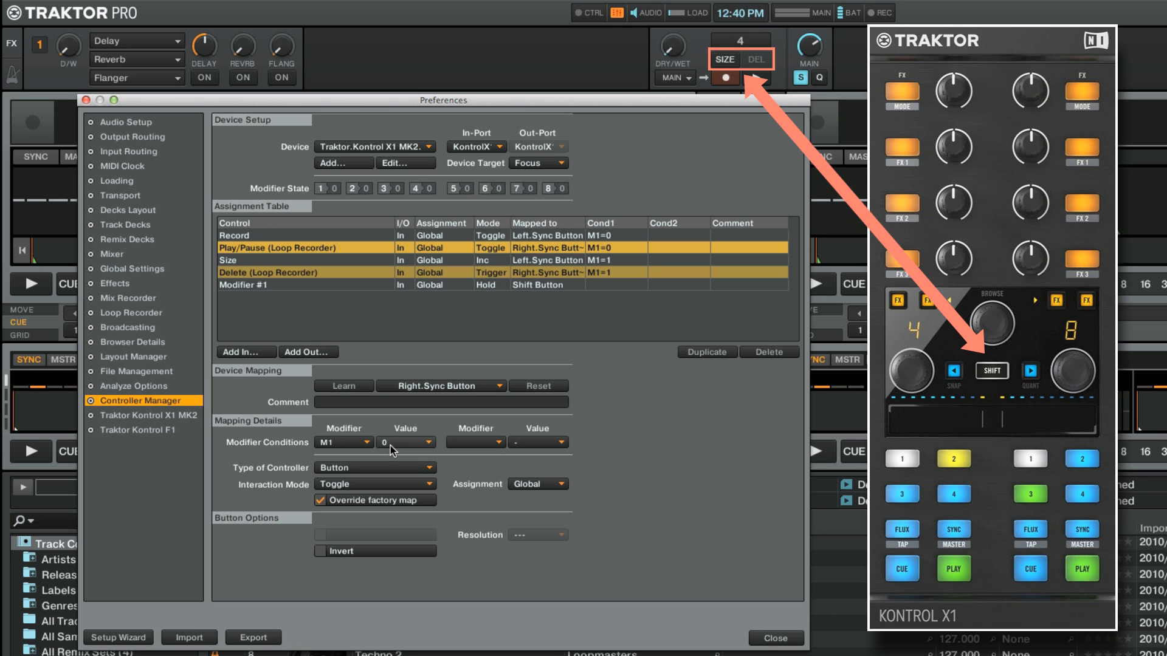
left_click(991, 370)
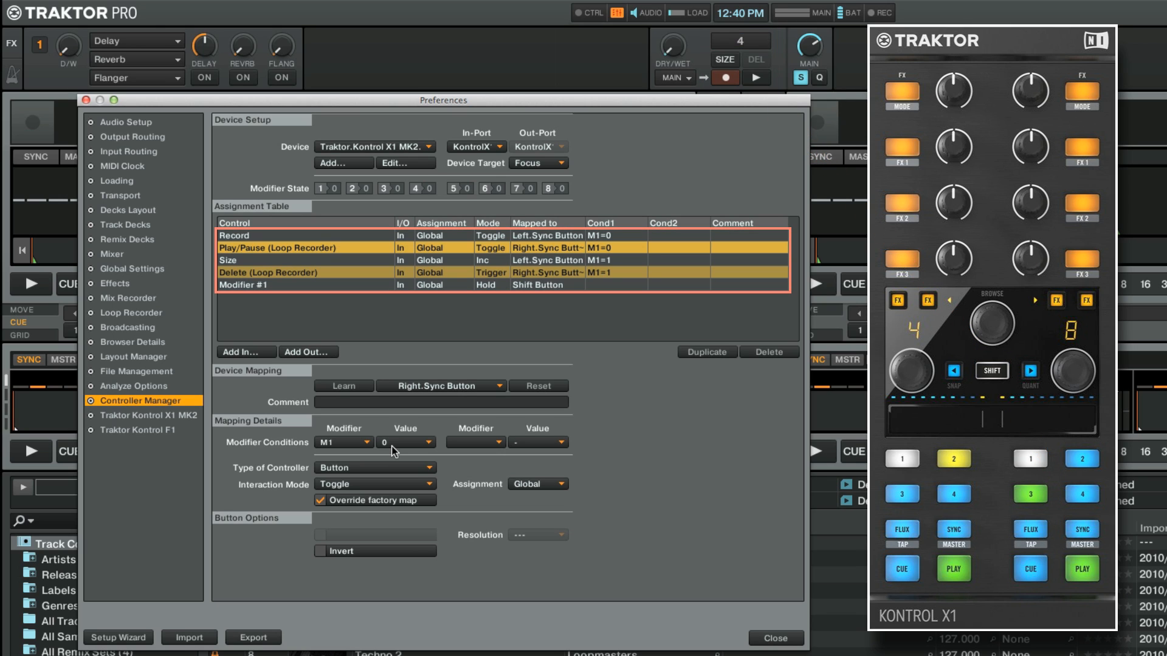
- Add an LED output for Record matching its input mapping
left_click(299, 248)
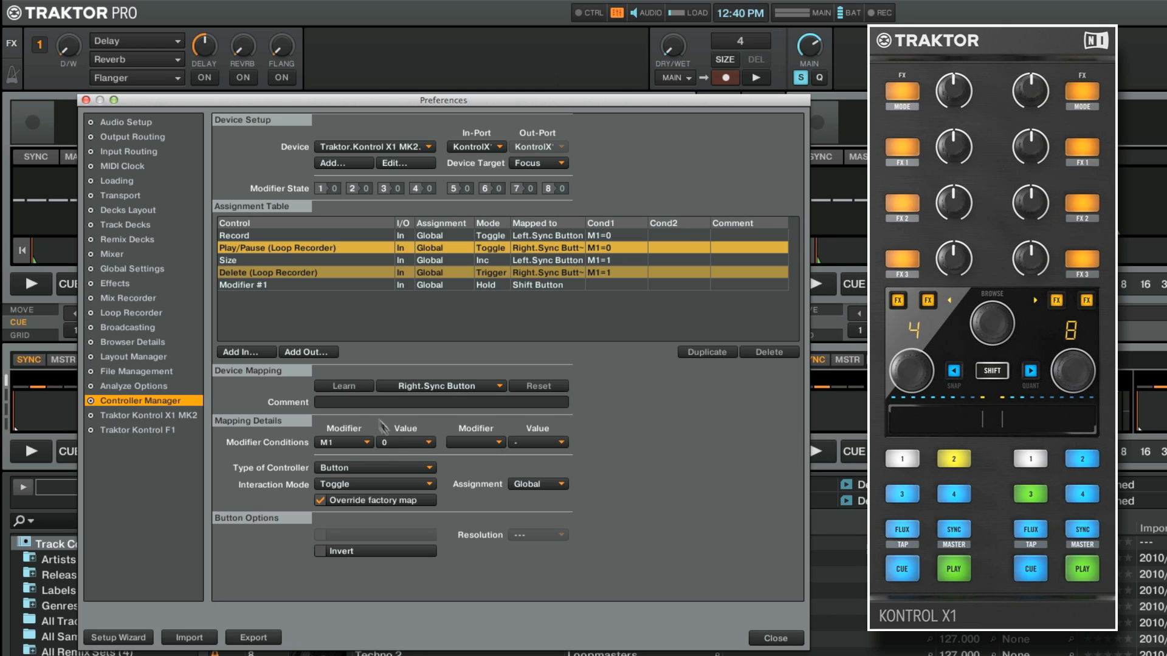
left_click(253, 236)
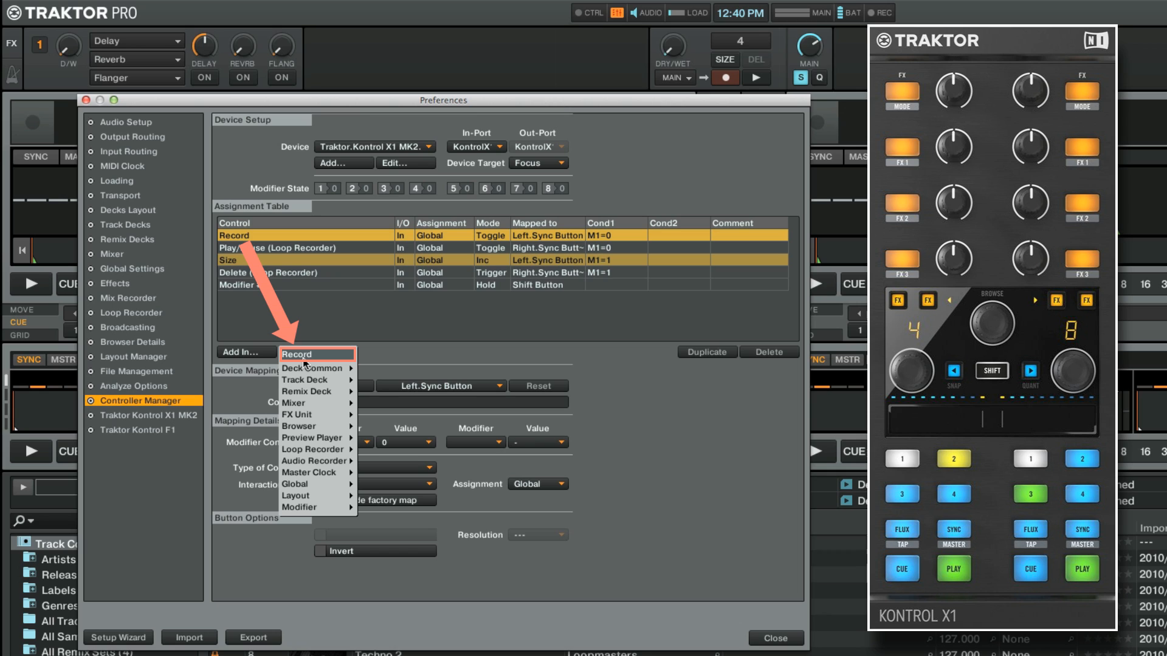
left_click(296, 353)
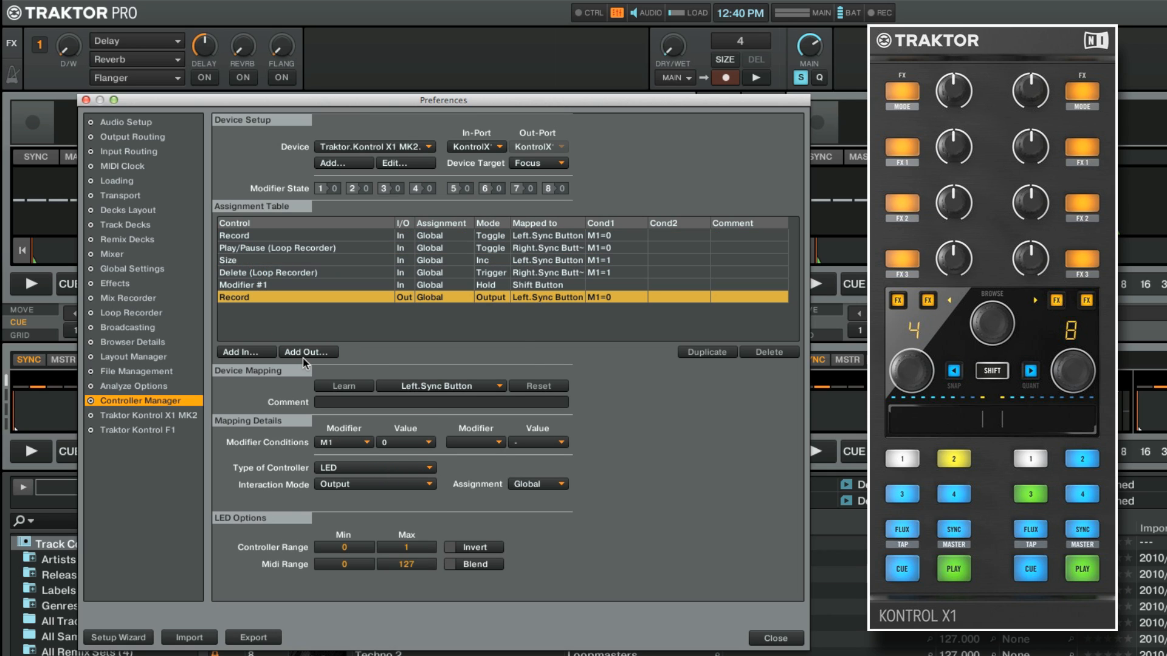
left_click(349, 297)
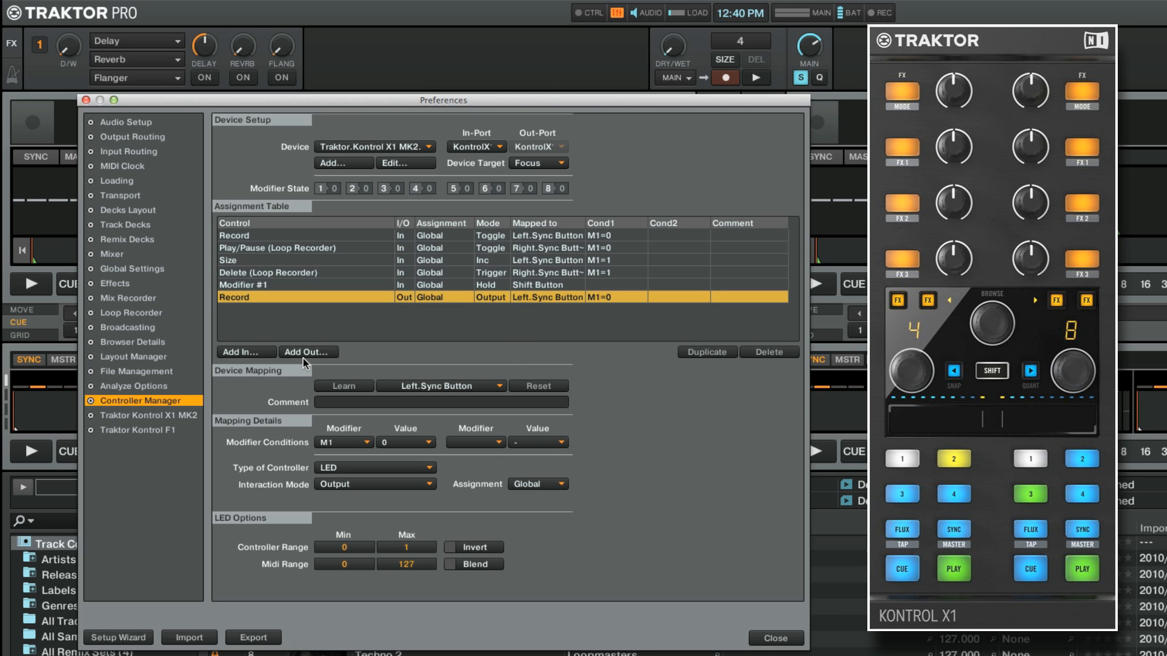
mouse_move(292, 254)
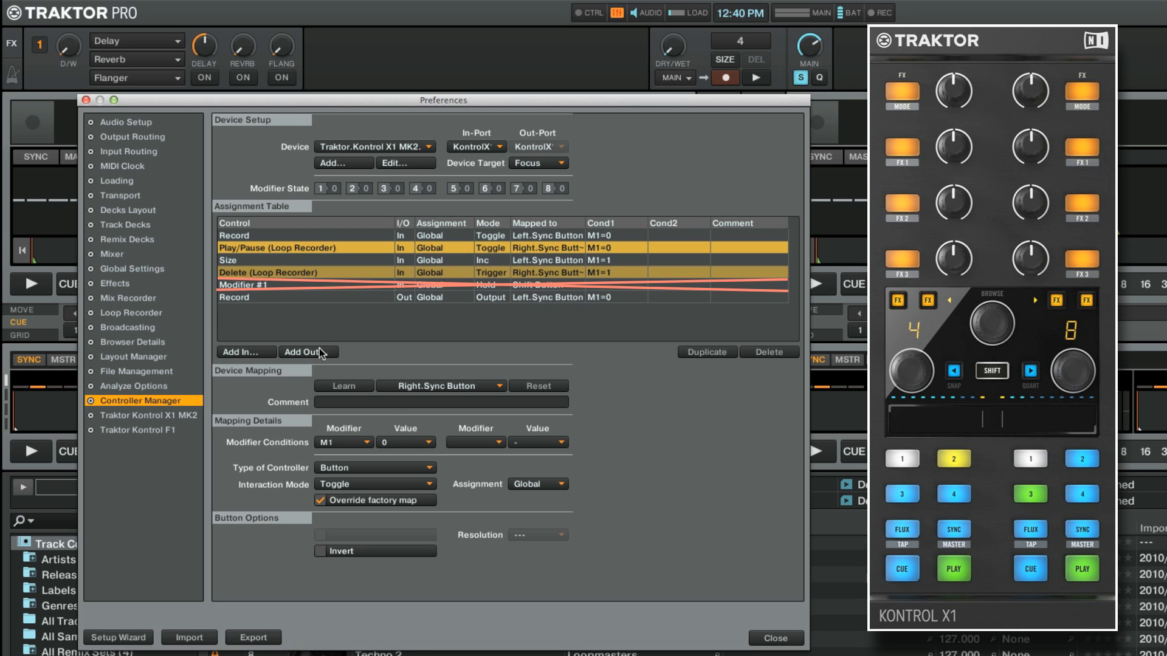
- Add matching LED outputs for Play/Pause, Size and Delete (Loop Recorder)
left_click(245, 352)
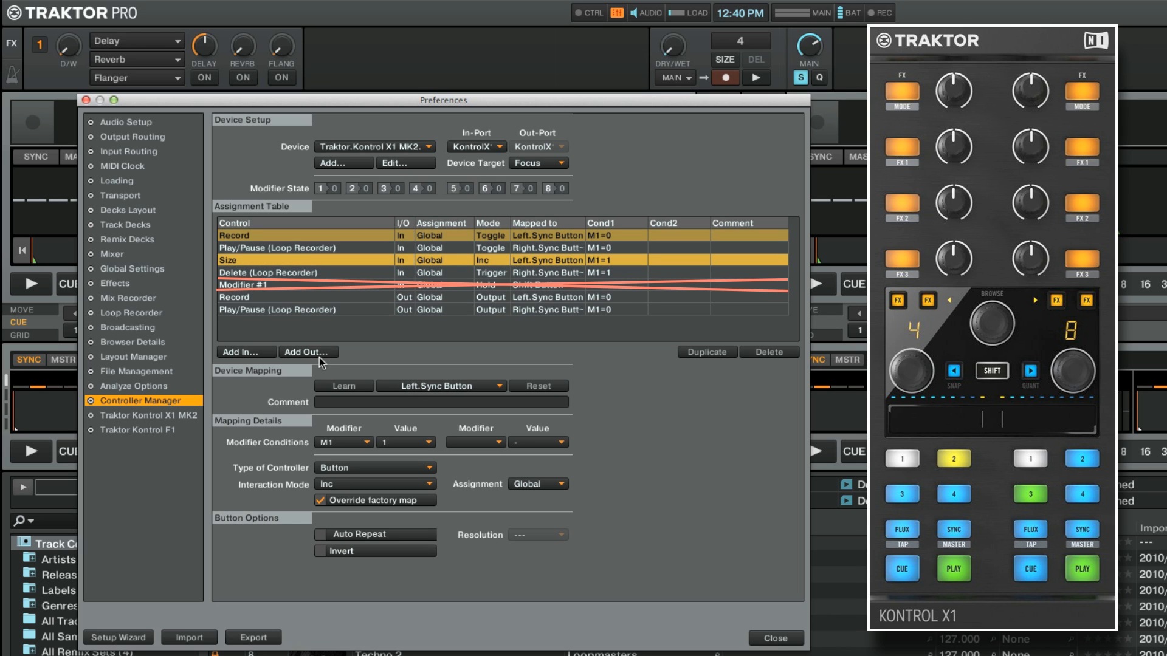
left_click(246, 352)
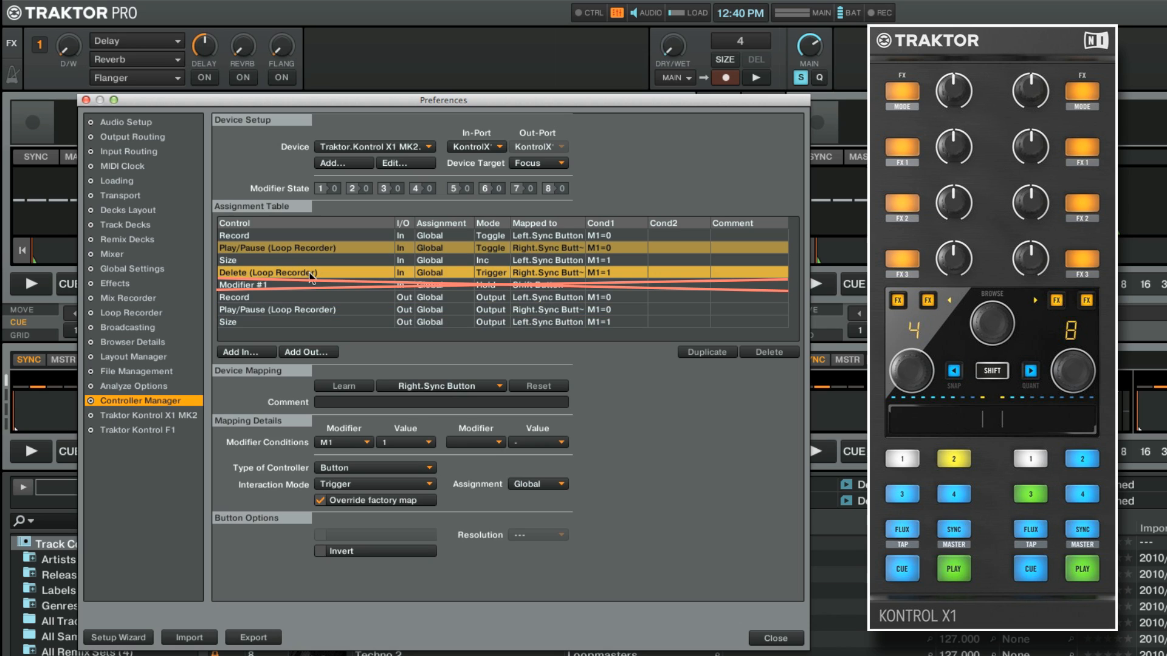
left_click(245, 353)
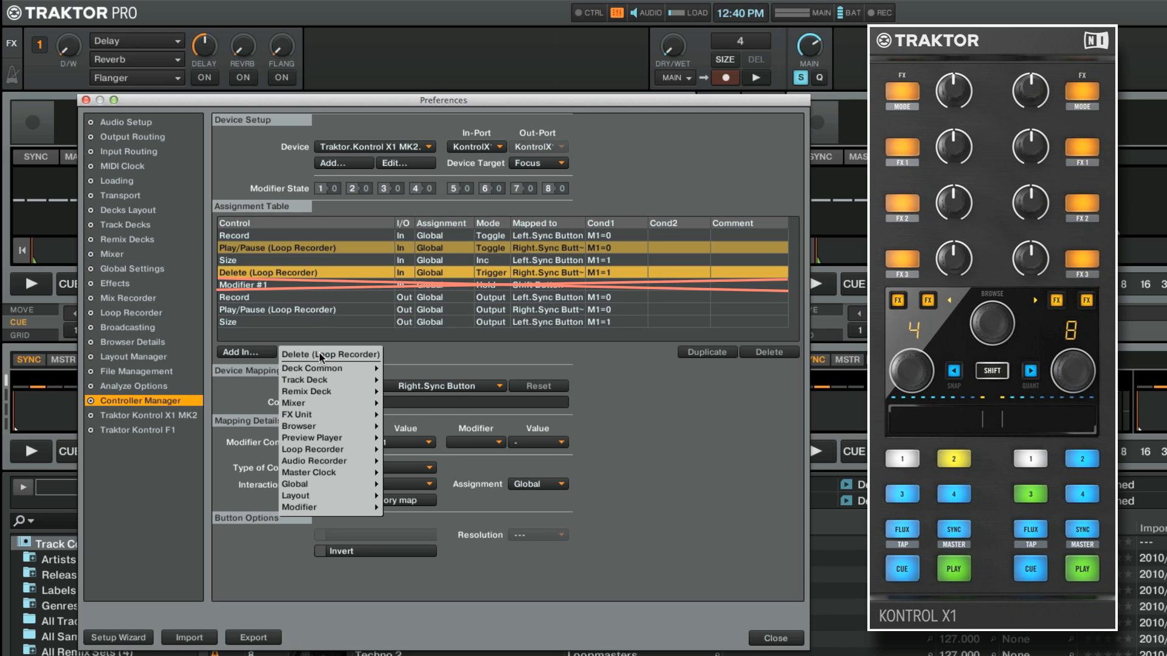
left_click(329, 354)
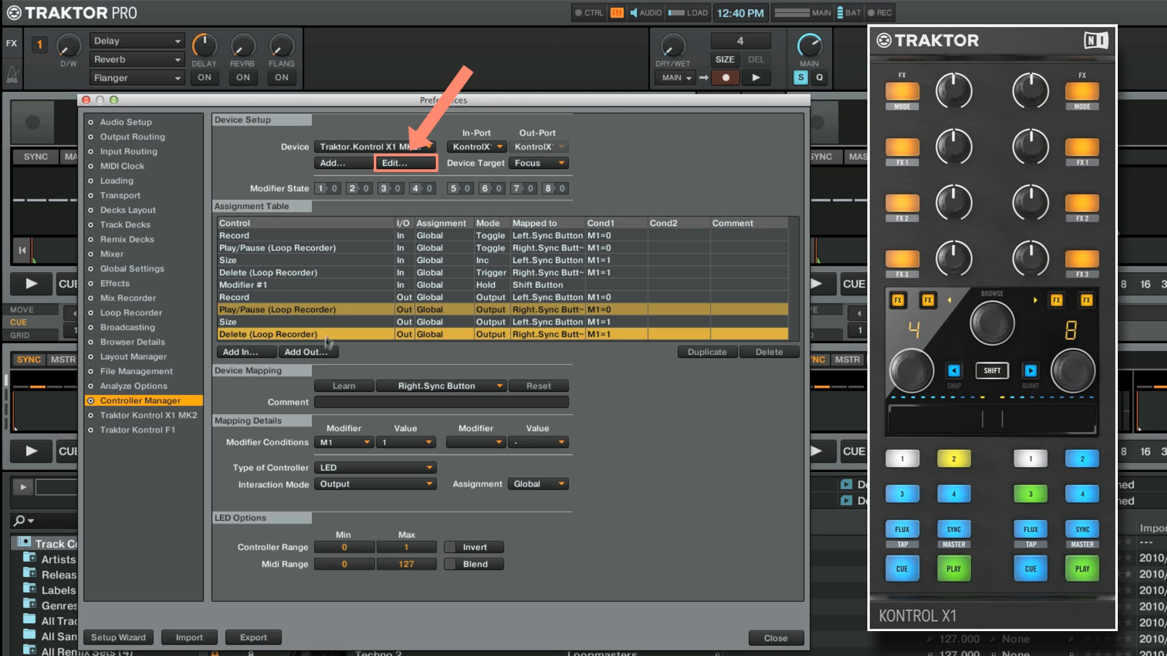
- Export the controller mapping as 'My X1 MK2 Mapping' into the Settings folder
left_click(405, 163)
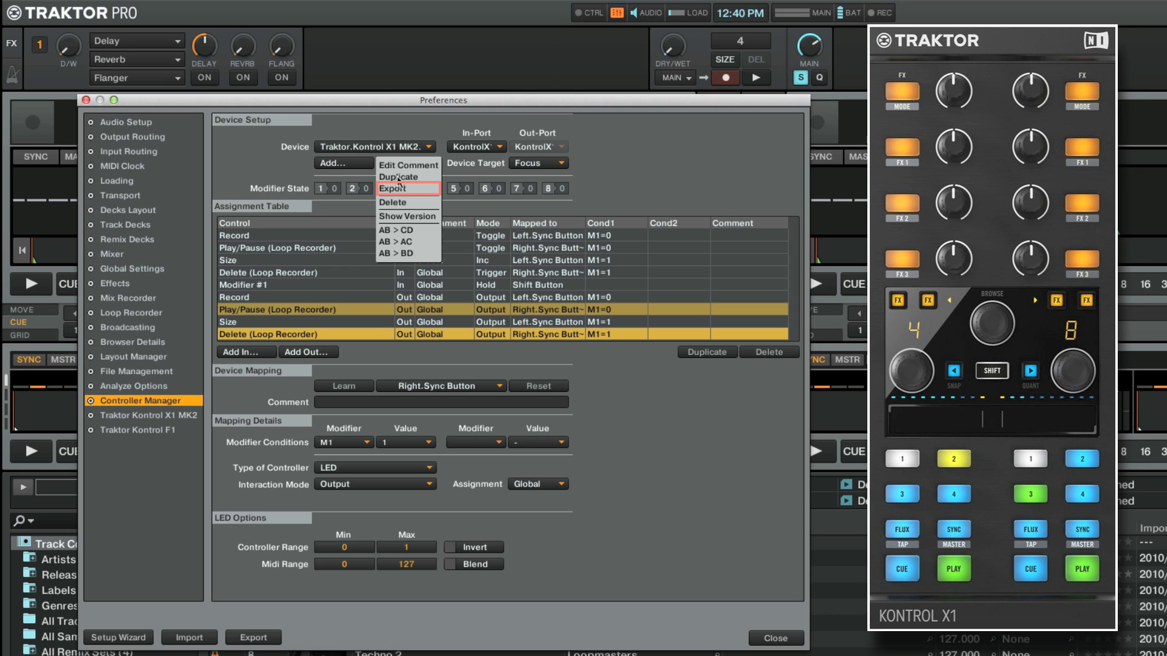
left_click(394, 188)
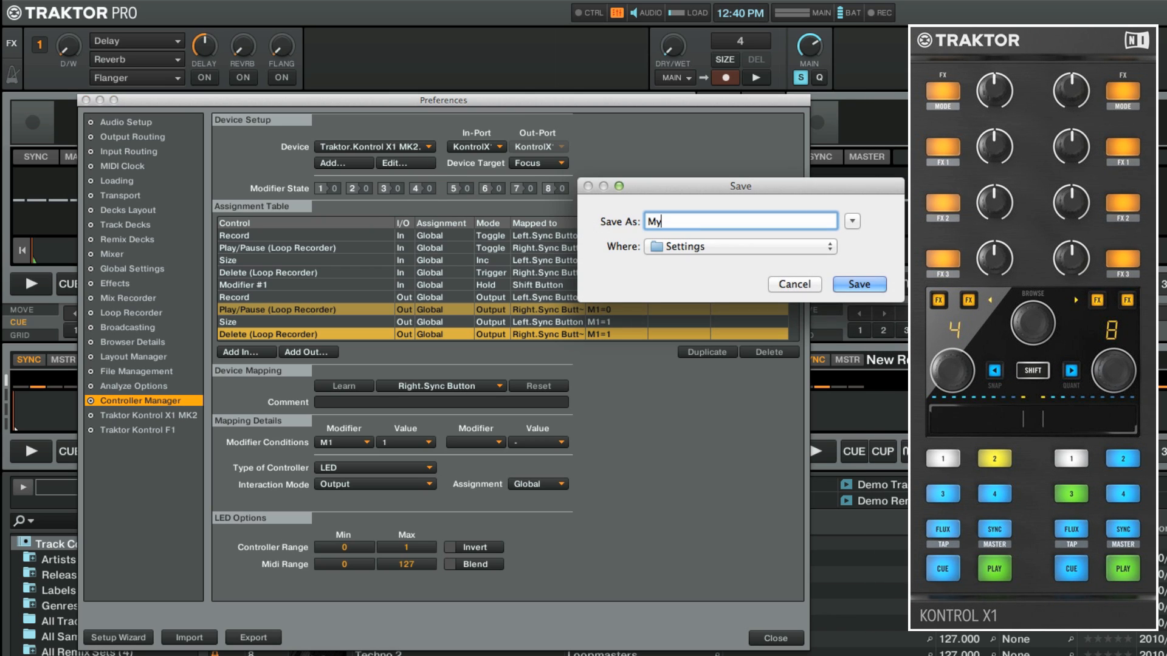
type("X1 MK2")
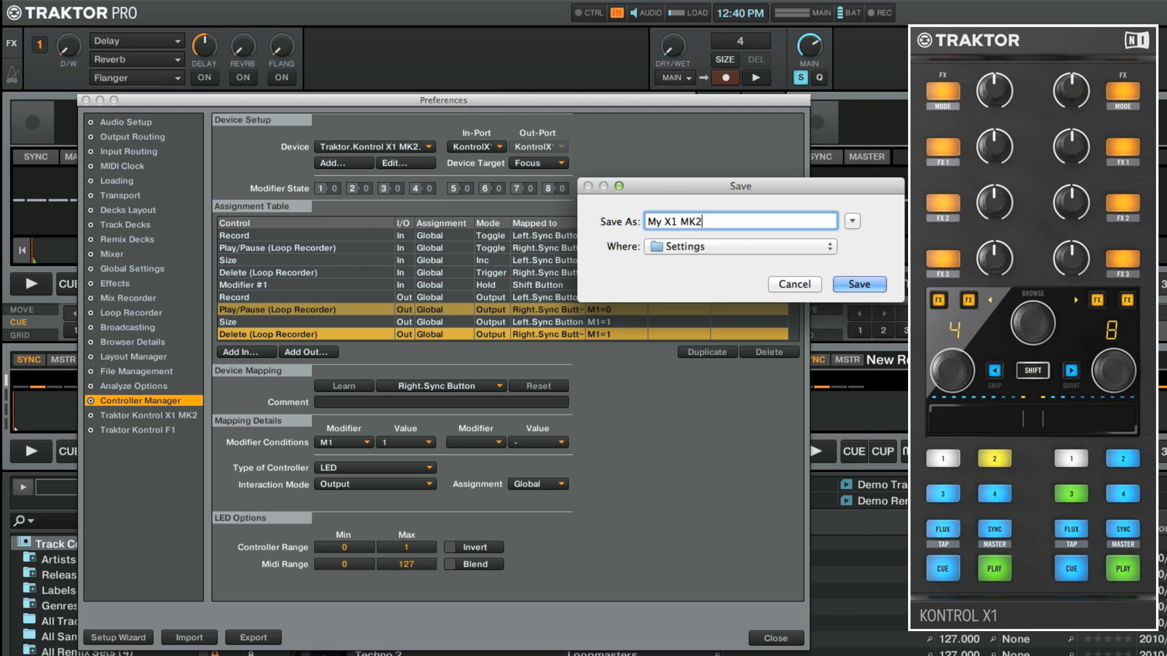
type("Mapping")
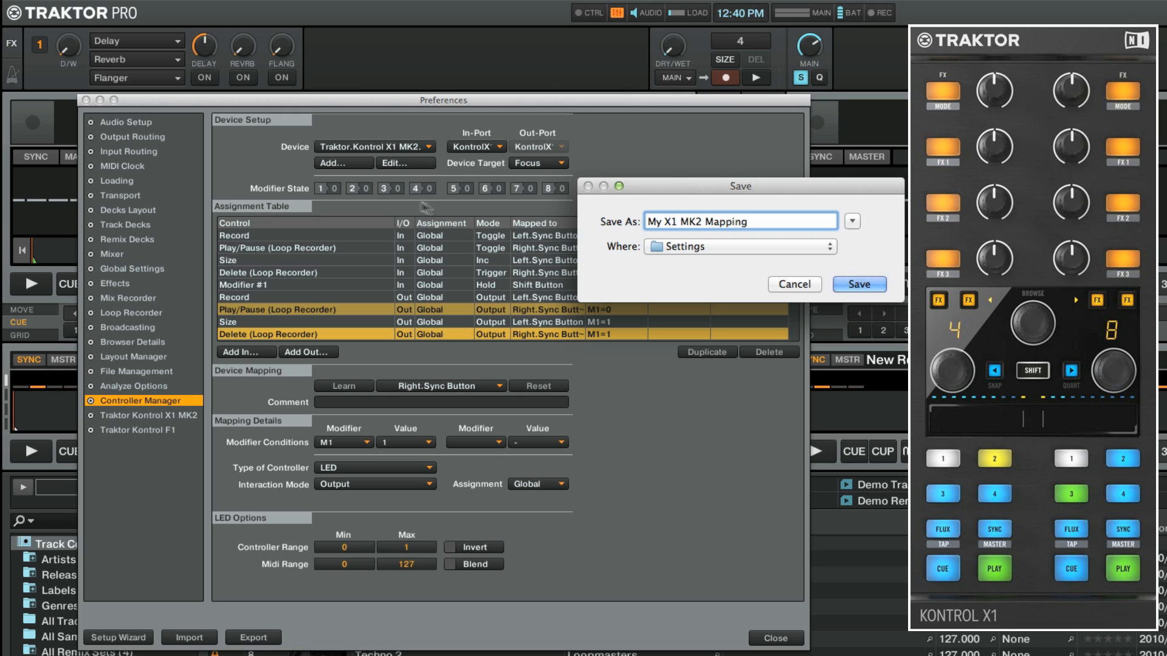
left_click(859, 285)
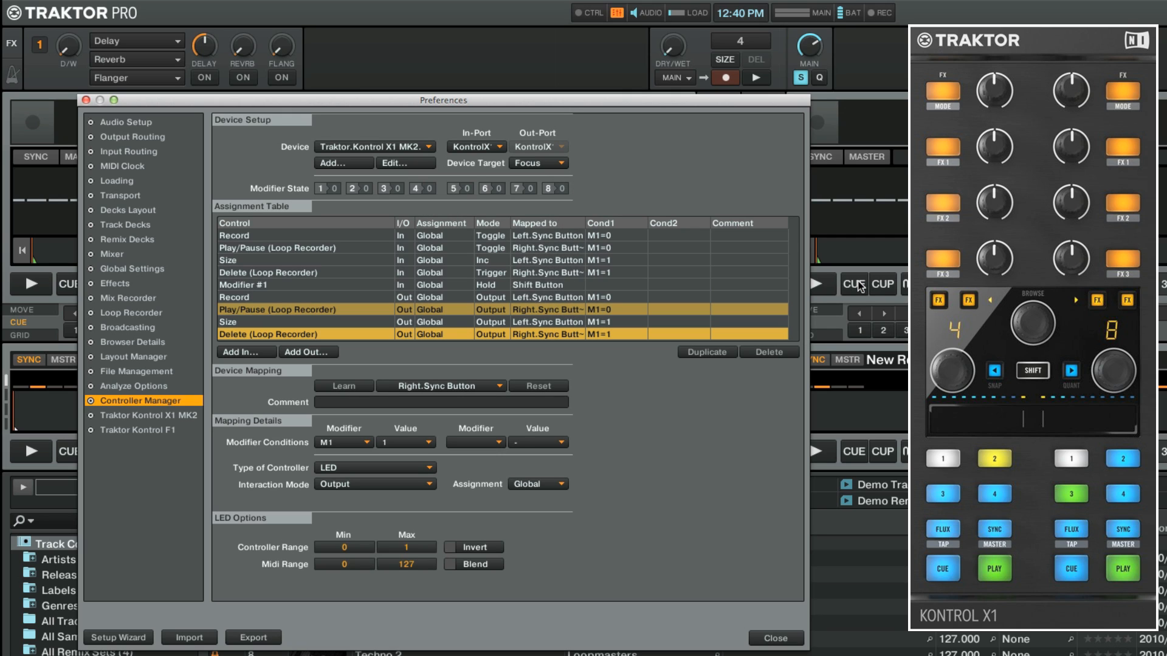